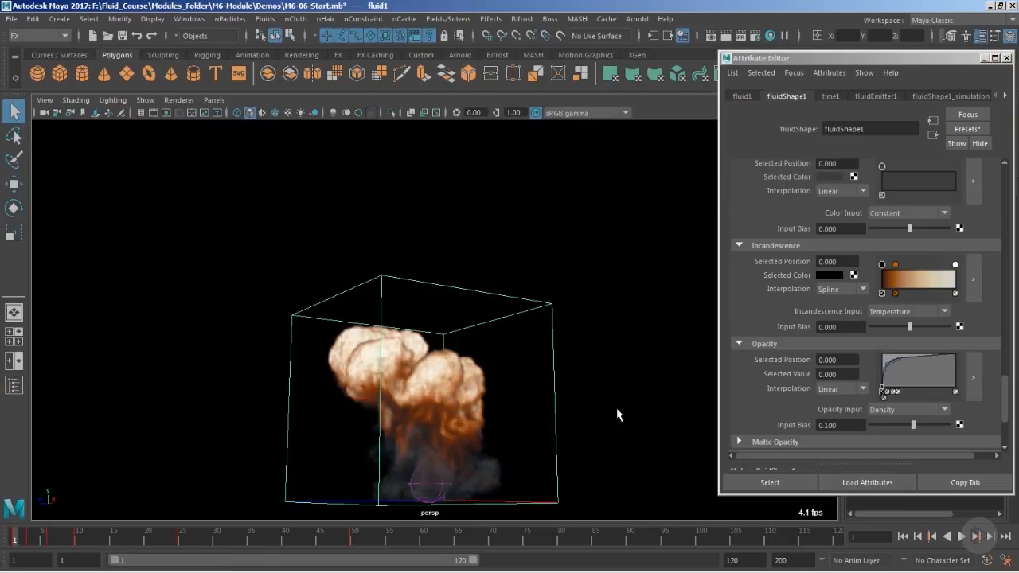
{"action": "mouse_move", "coordinate": [613, 398]}
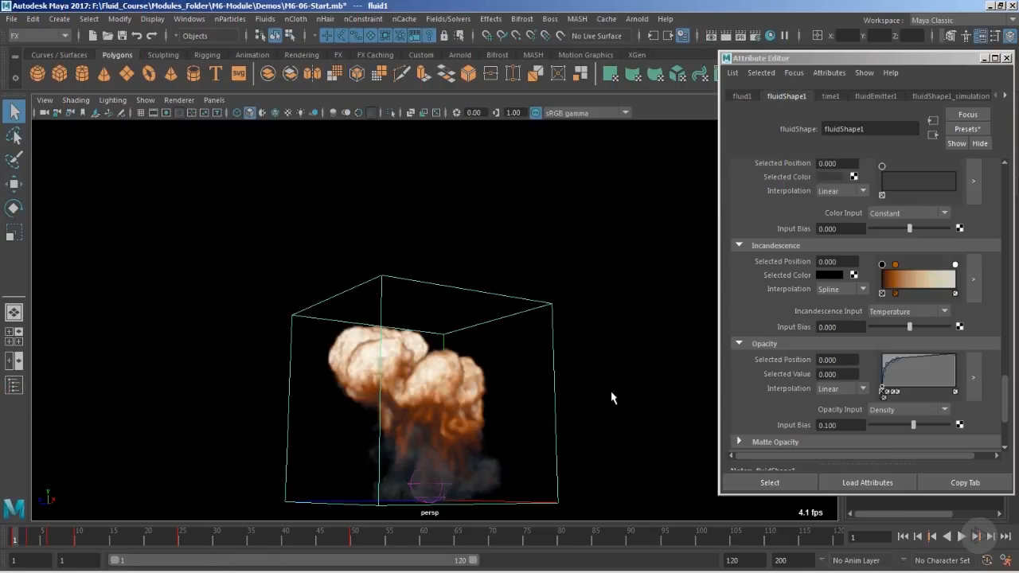
{"action": "mouse_move", "coordinate": [438, 357]}
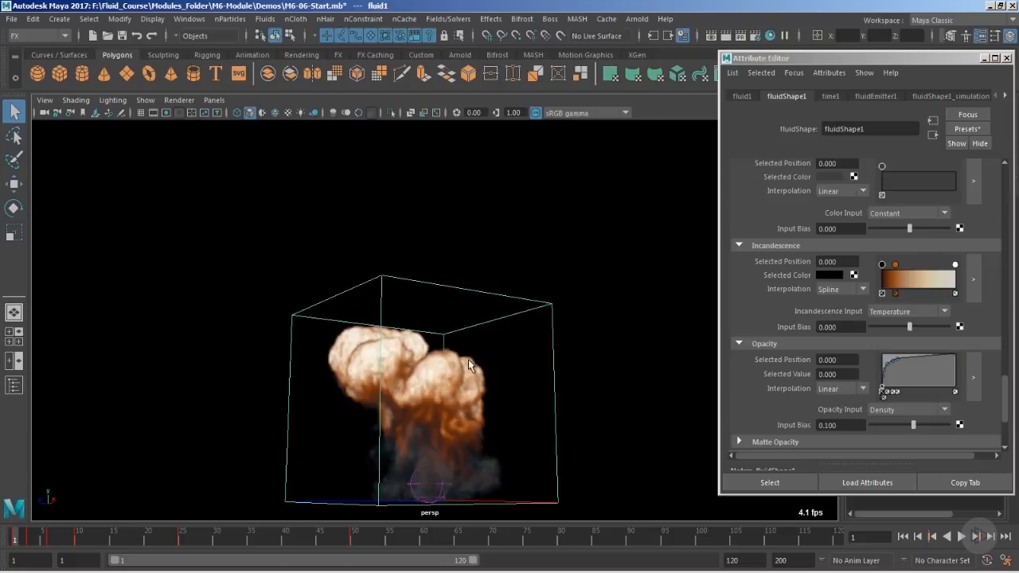
{"action": "mouse_move", "coordinate": [368, 430]}
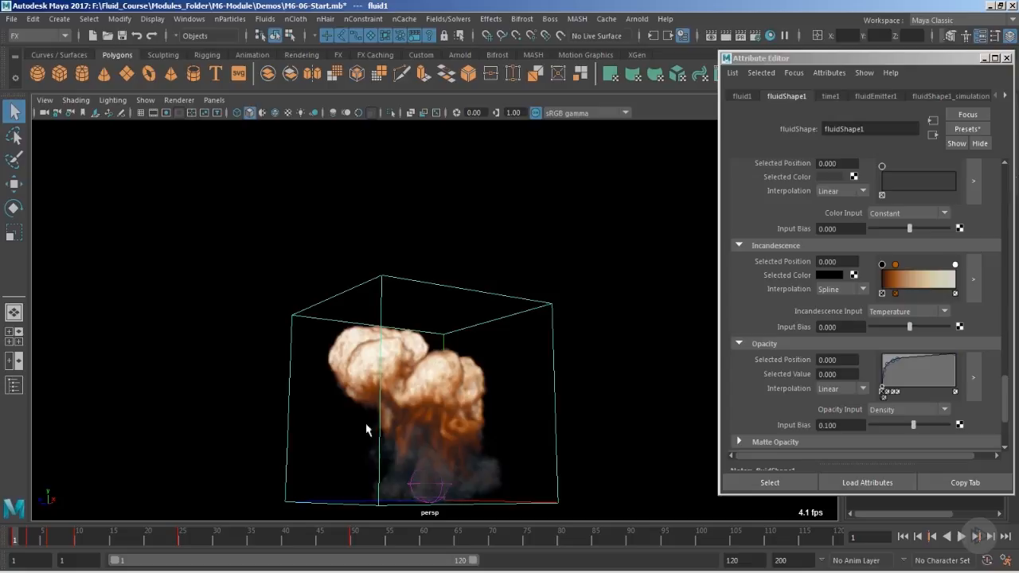
{"action": "mouse_move", "coordinate": [354, 353]}
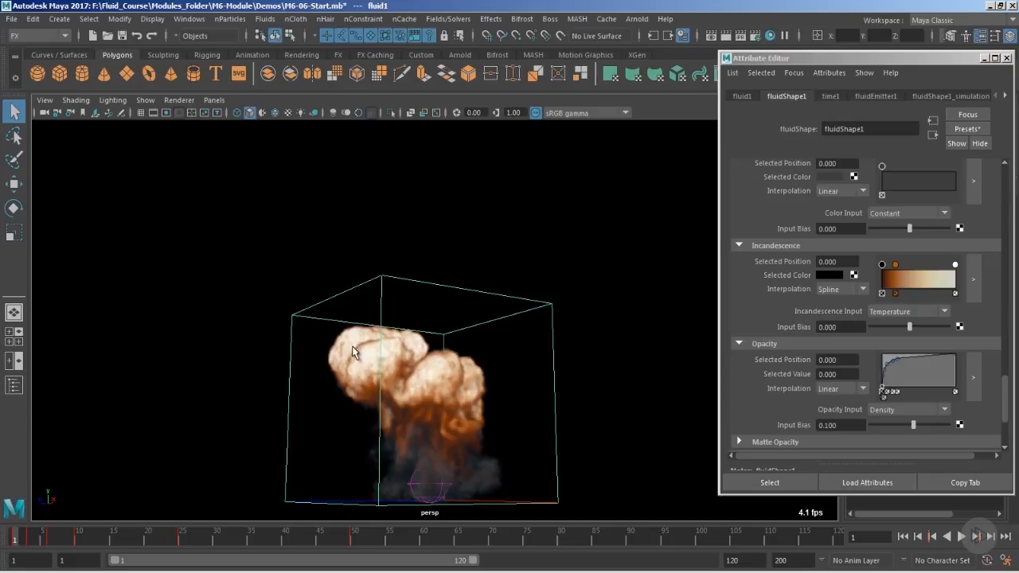
{"action": "mouse_move", "coordinate": [481, 344]}
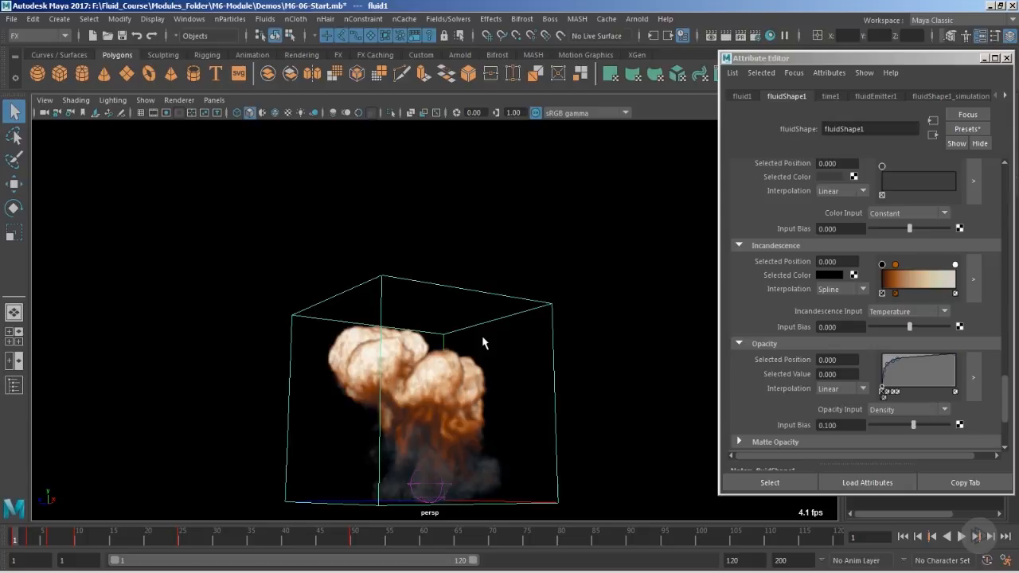
{"action": "mouse_move", "coordinate": [500, 359]}
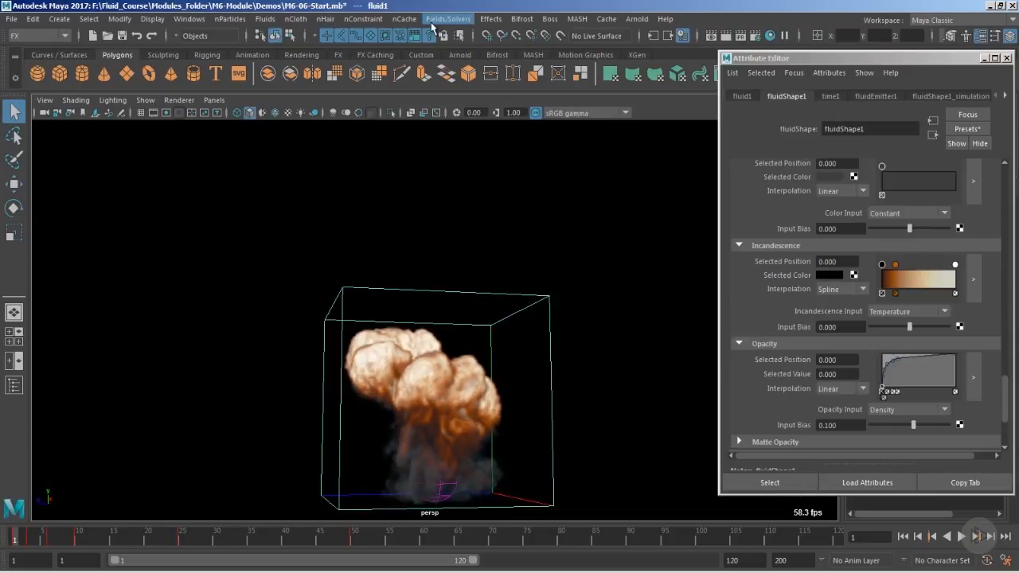
Step: Create a turbulence field acting on the selected fluid explosion
{"action": "left_click", "coordinate": [447, 18]}
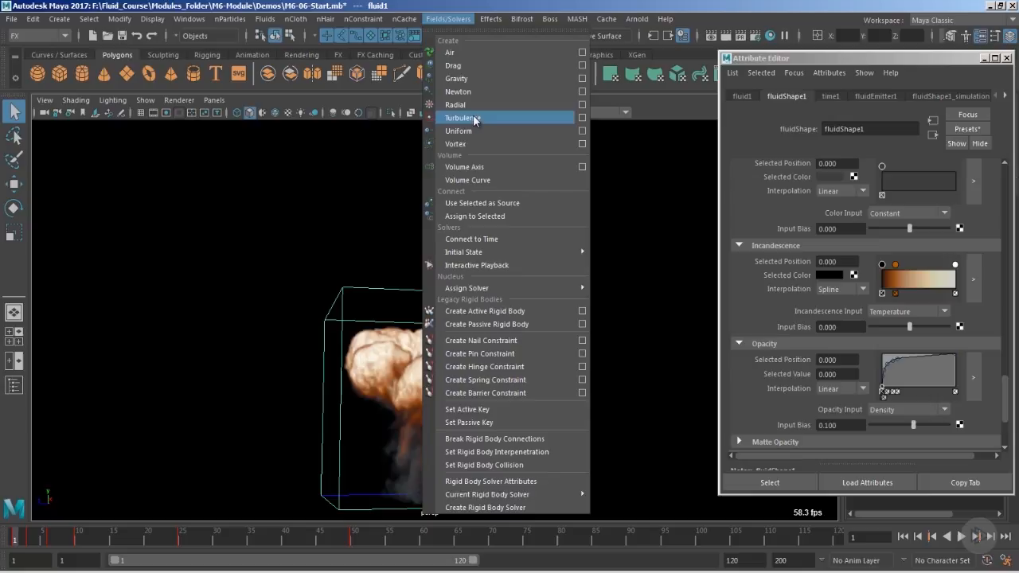
{"action": "left_click", "coordinate": [463, 118]}
{"action": "type", "text": "18.000"}
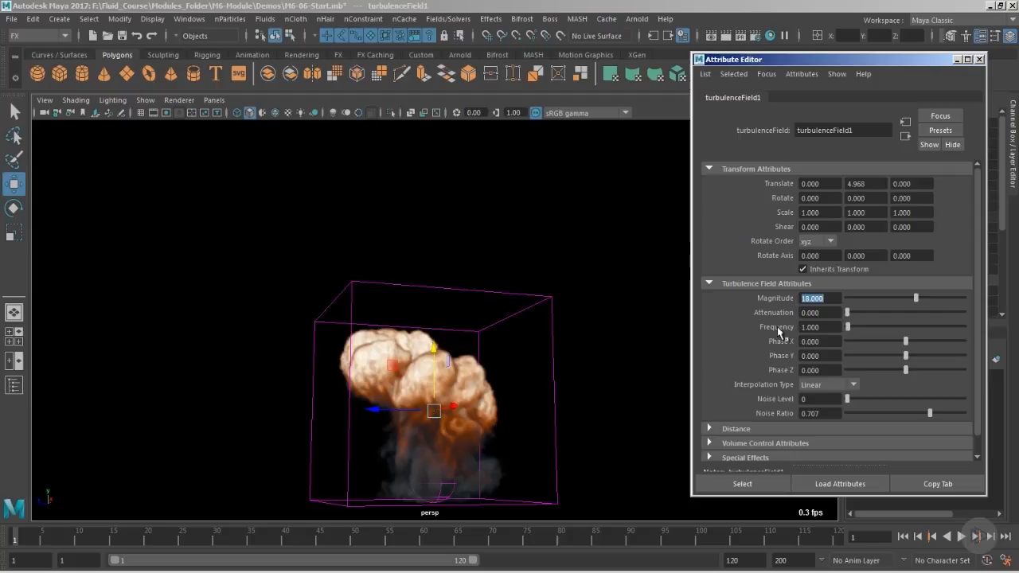
Step: Keyframe turbulence Frequency, key 0.25 at frame 60, then reselect the fluid container
{"action": "left_click", "coordinate": [820, 327]}
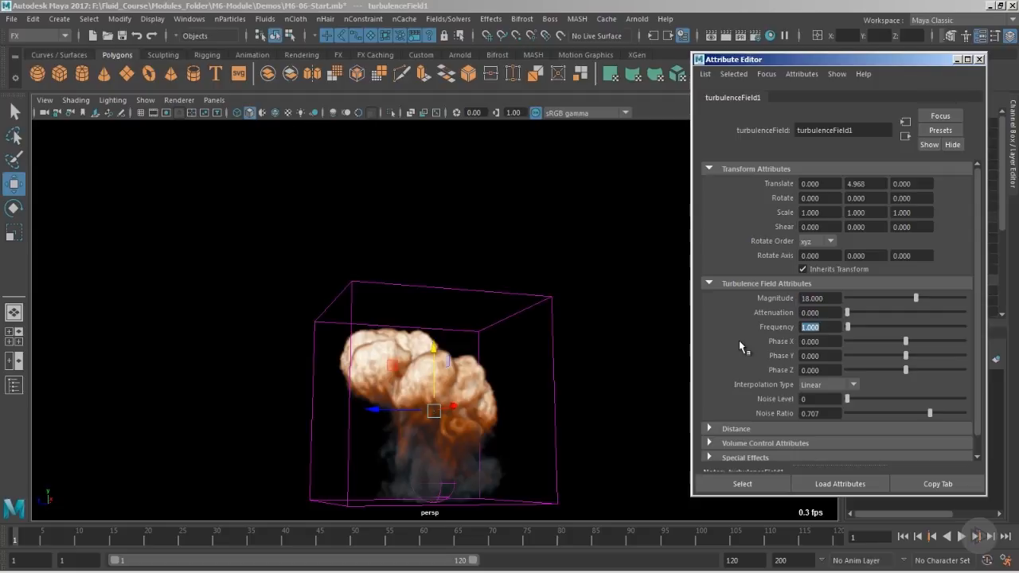
{"action": "right_click", "coordinate": [811, 327]}
{"action": "type", "text": "0.75"}
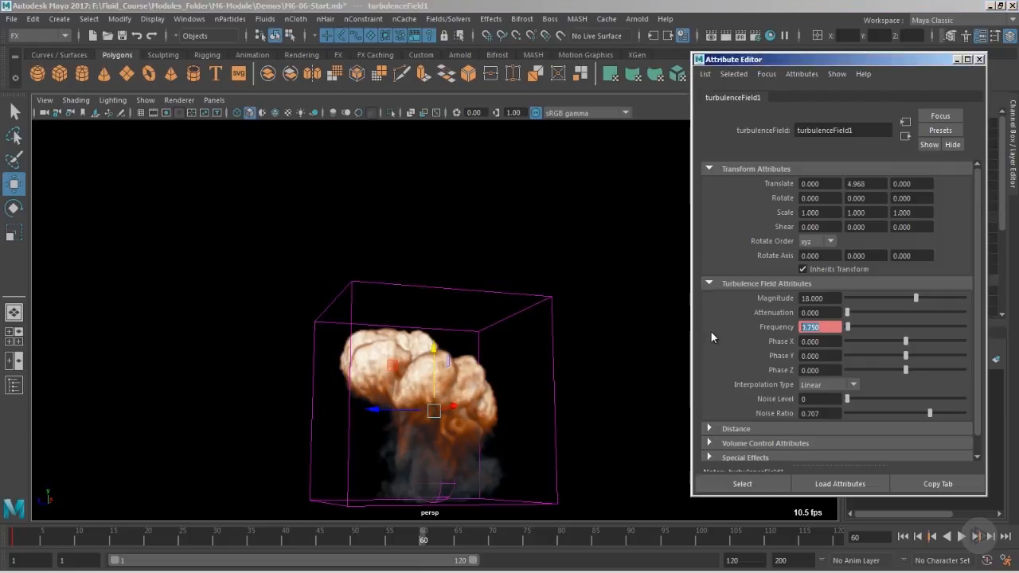
{"action": "type", "text": "0.250"}
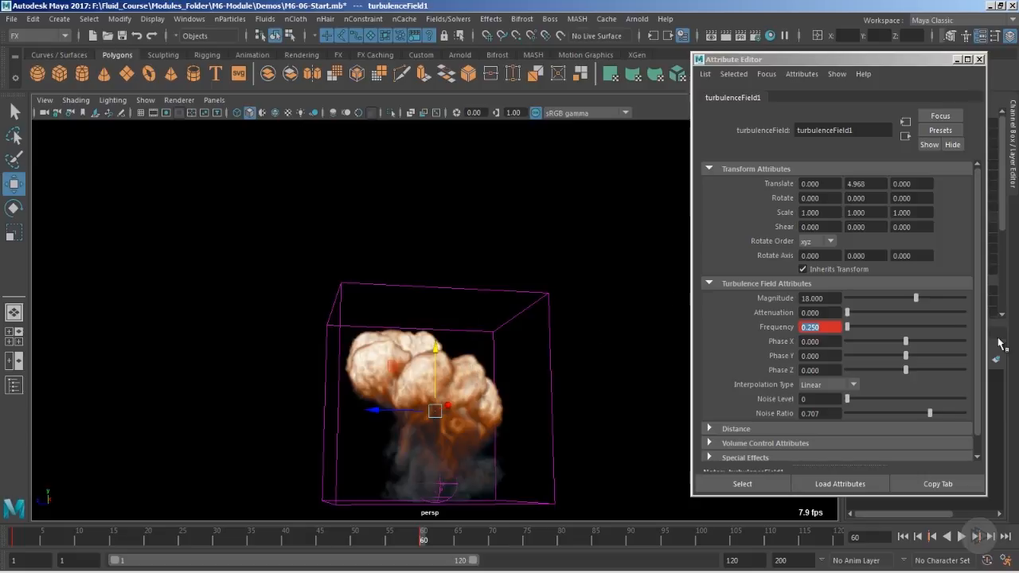
{"action": "left_click", "coordinate": [759, 97]}
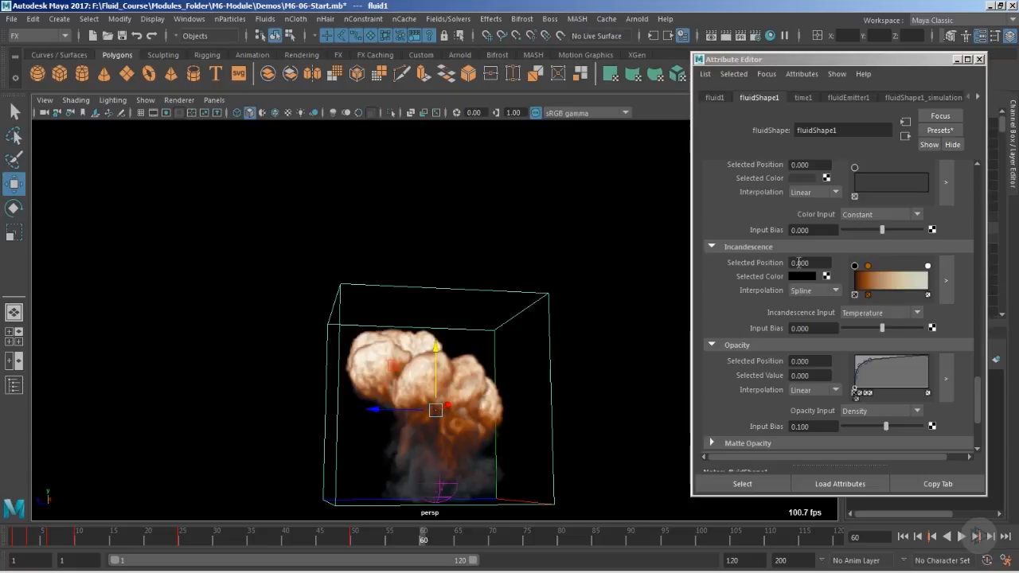
{"action": "mouse_move", "coordinate": [558, 277]}
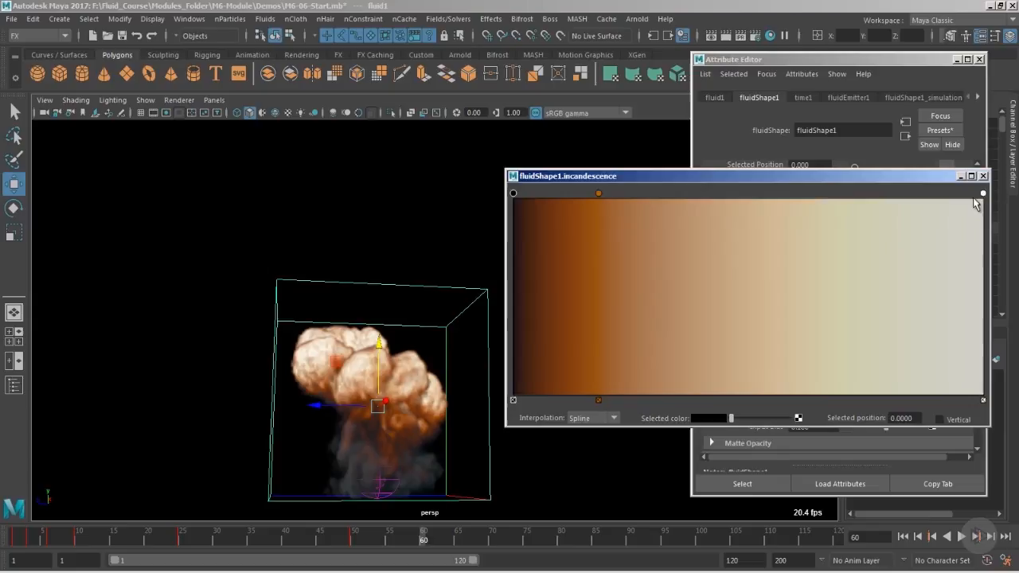
Step: Select the bright end point of the incandescence ramp
{"action": "left_click", "coordinate": [984, 193]}
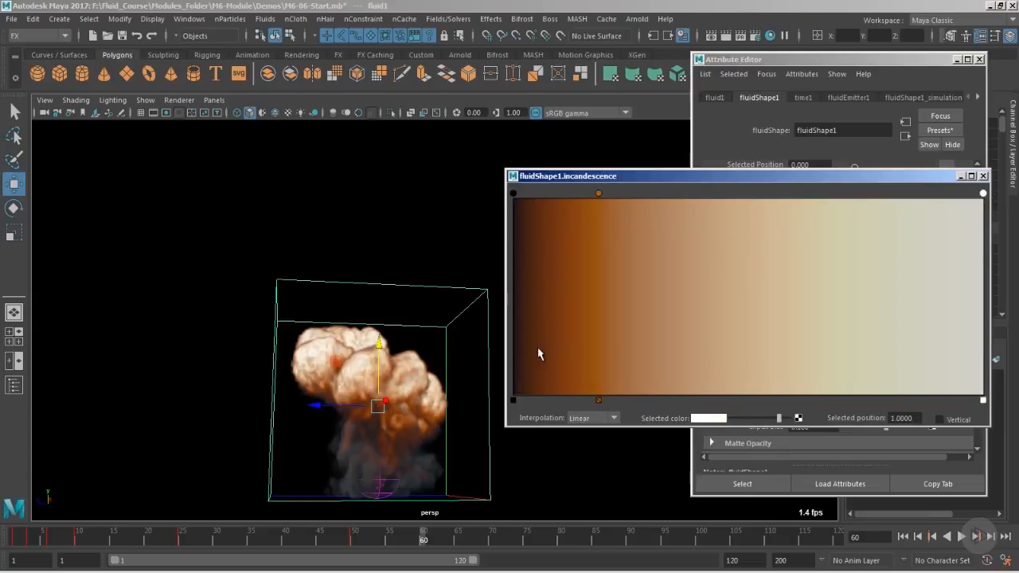
{"action": "mouse_move", "coordinate": [335, 352]}
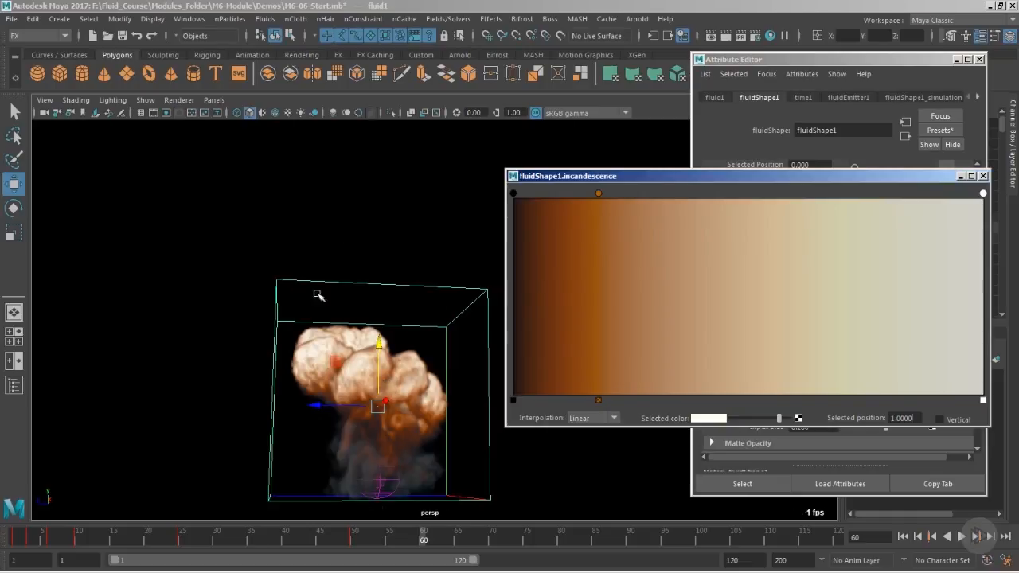
{"action": "mouse_move", "coordinate": [368, 308]}
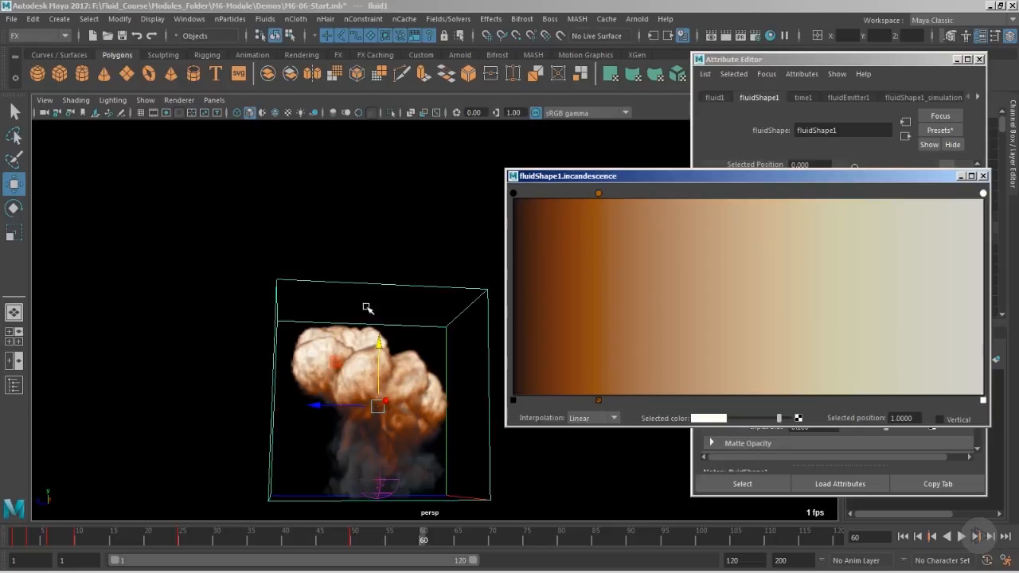
{"action": "mouse_move", "coordinate": [480, 264]}
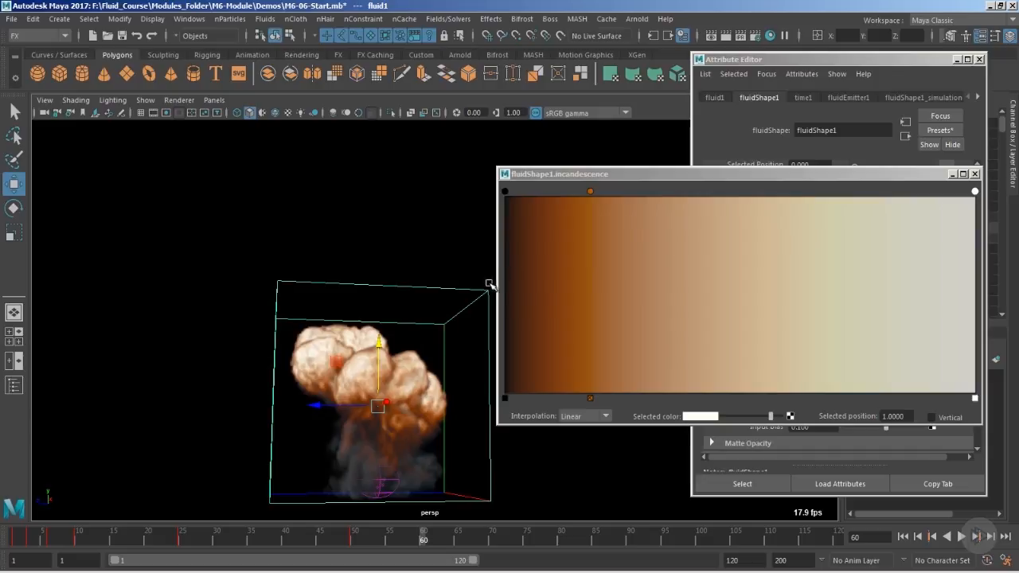
{"action": "mouse_move", "coordinate": [361, 334]}
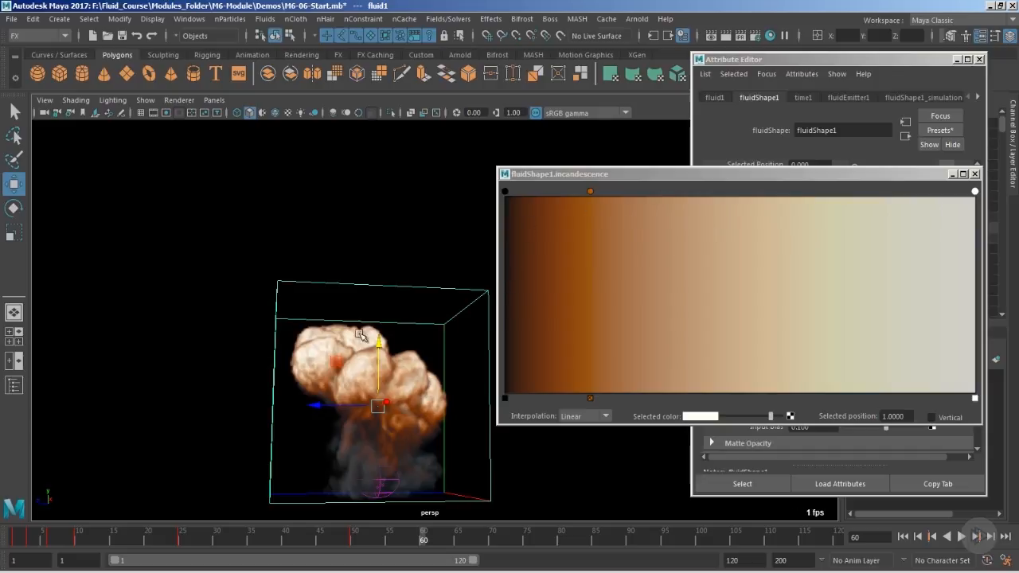
{"action": "mouse_move", "coordinate": [859, 208]}
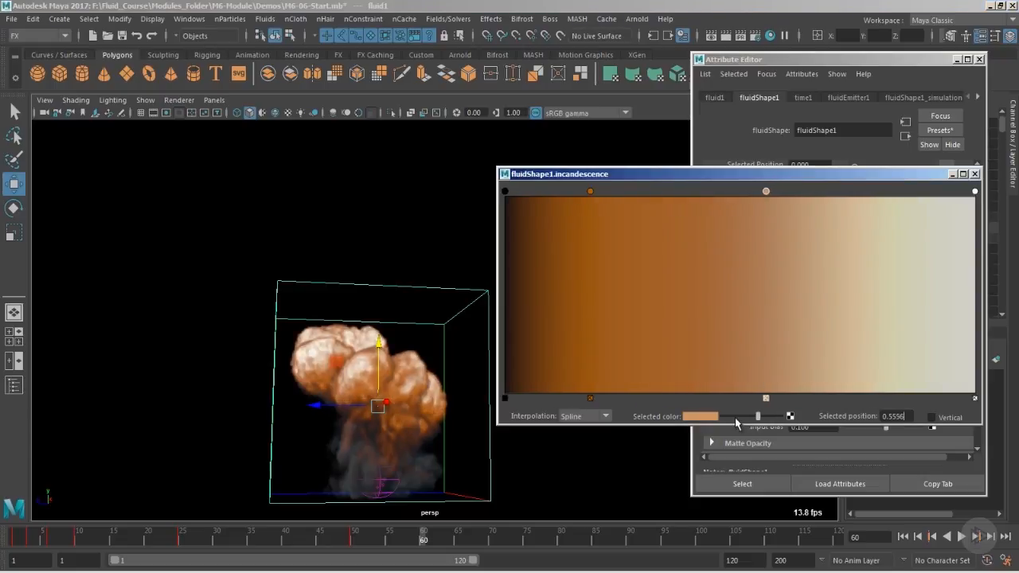
Step: Add a dark red incandescence ramp point, slide it, and adjust its saturation and brightness
{"action": "left_click", "coordinate": [699, 417]}
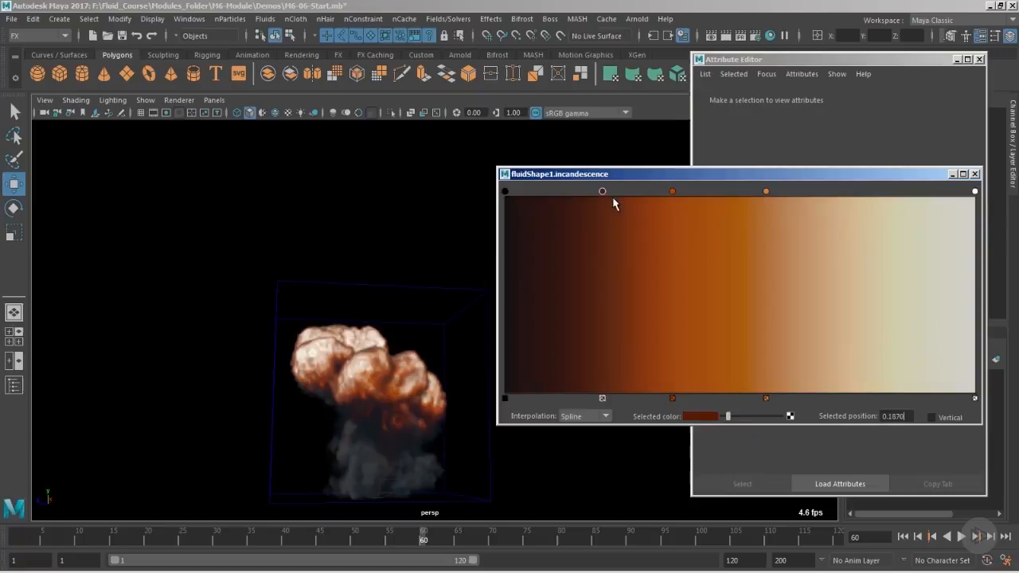
{"action": "left_click_drag", "start_coordinate": [672, 191], "coordinate": [698, 191]}
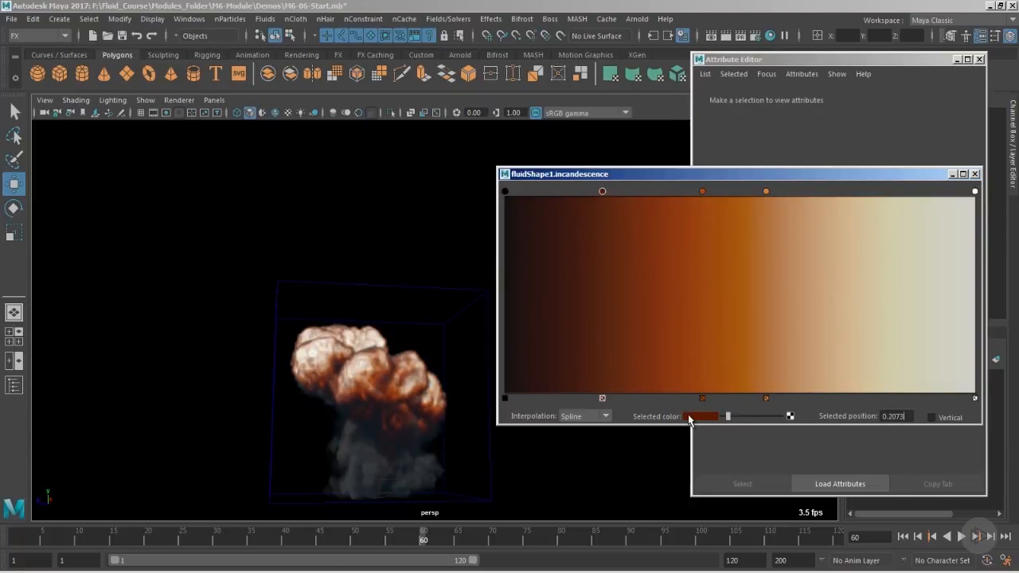
{"action": "left_click", "coordinate": [701, 416]}
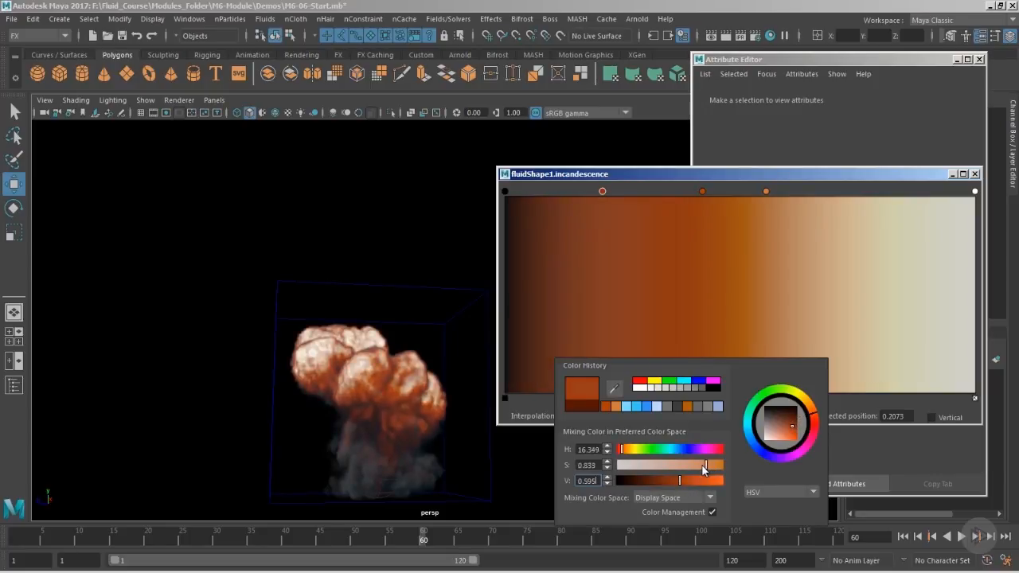
{"action": "left_click_drag", "start_coordinate": [703, 480], "coordinate": [690, 481]}
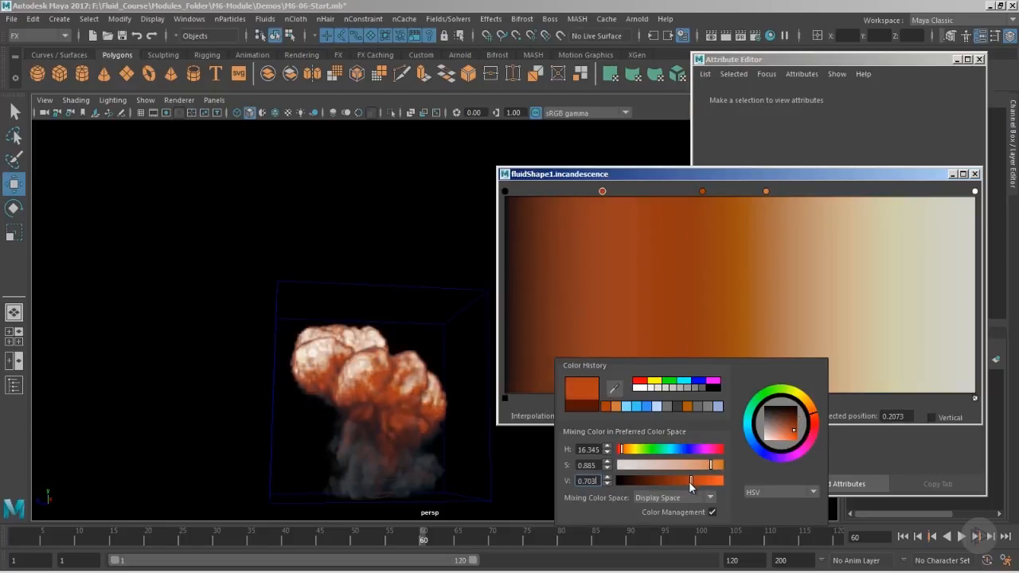
{"action": "left_click_drag", "start_coordinate": [691, 481], "coordinate": [674, 480]}
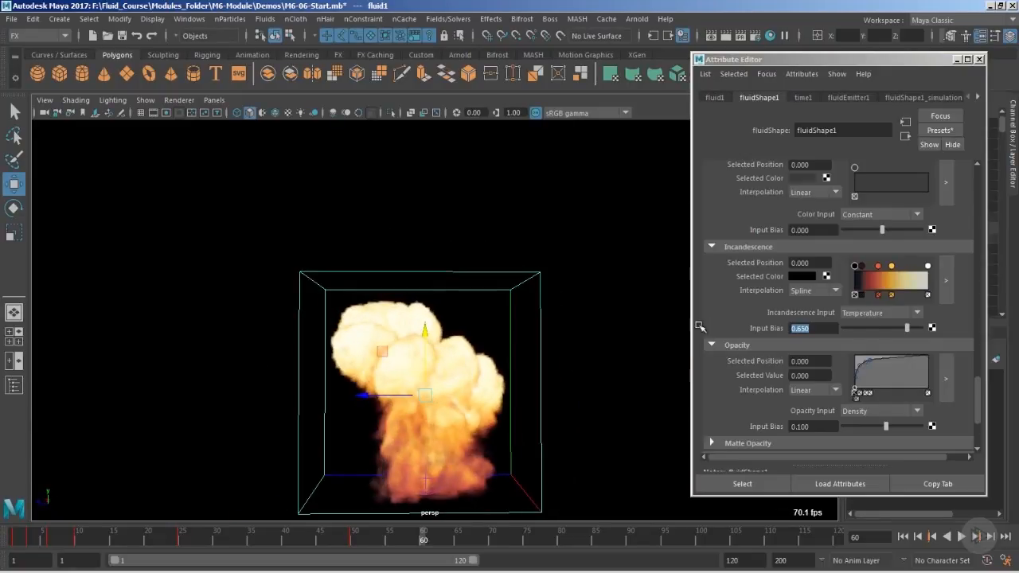
Step: Set incandescence Input Bias to 0.25 and orbit around the dimmer explosion
{"action": "type", "text": "0.000"}
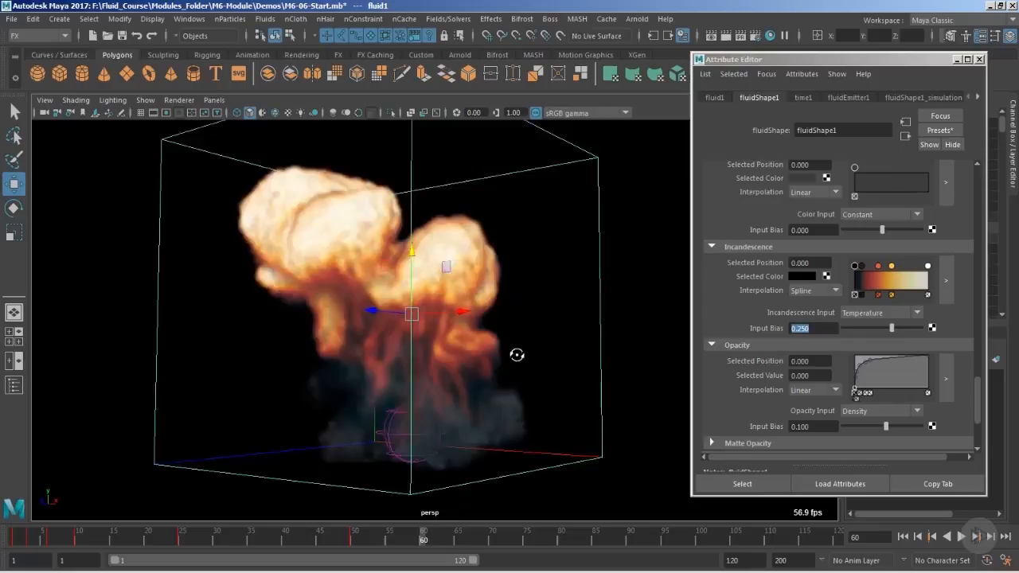
{"action": "left_click_drag", "start_coordinate": [517, 355], "coordinate": [463, 367]}
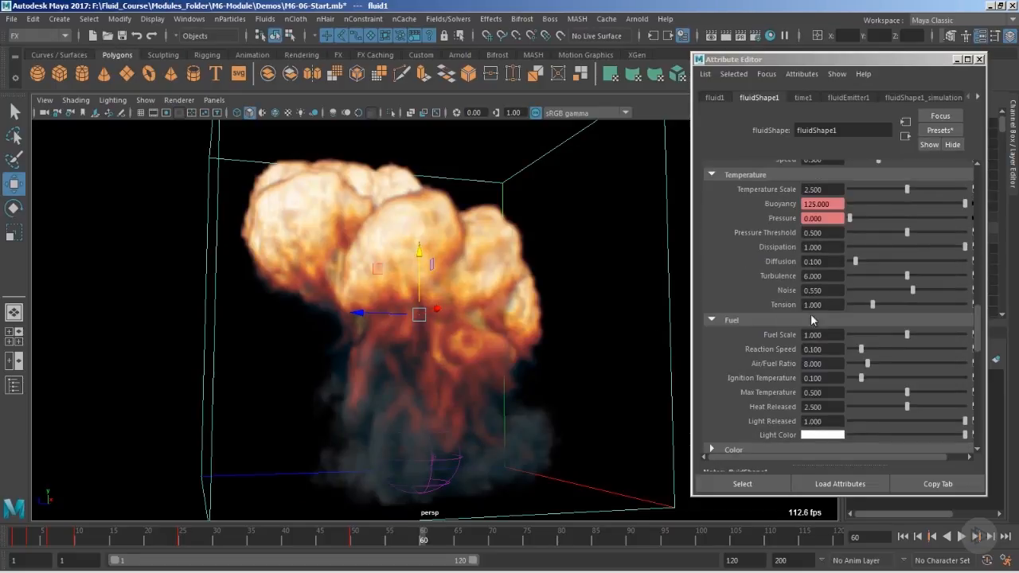
{"action": "mouse_move", "coordinate": [745, 183]}
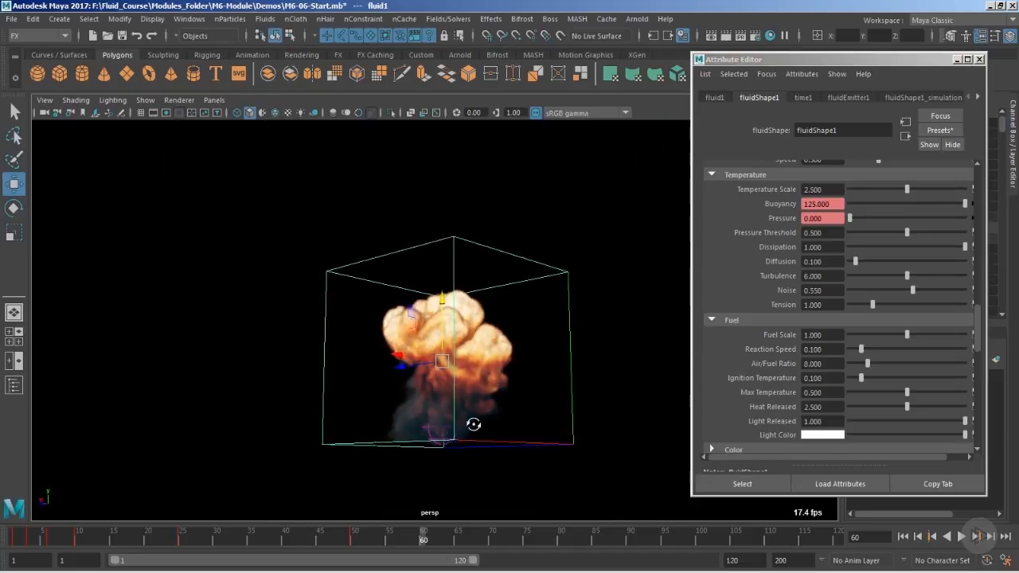
Step: Dolly the view back to see the whole fluid container
{"action": "left_click_drag", "start_coordinate": [473, 425], "coordinate": [523, 413]}
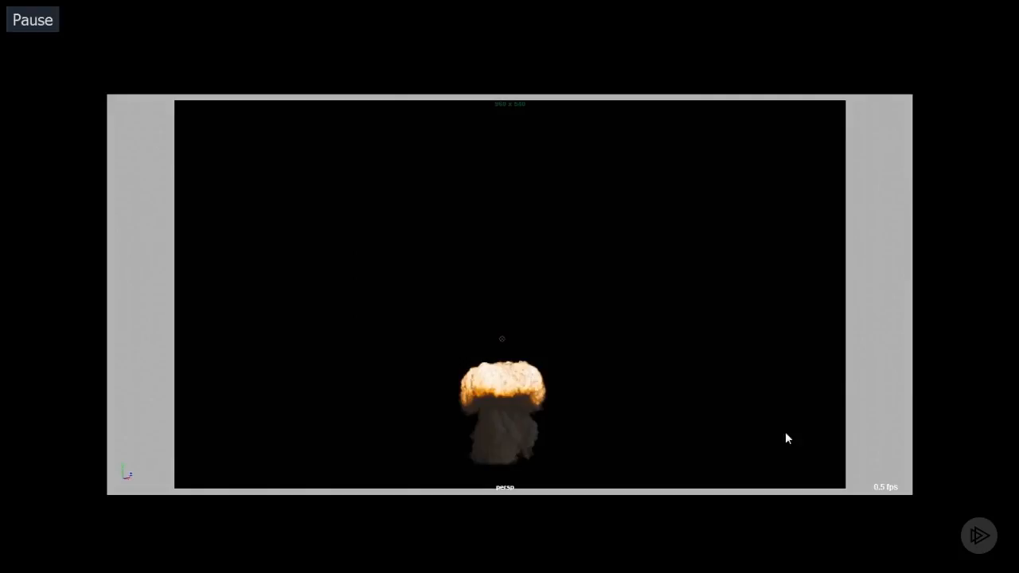
{"action": "left_click", "coordinate": [33, 19]}
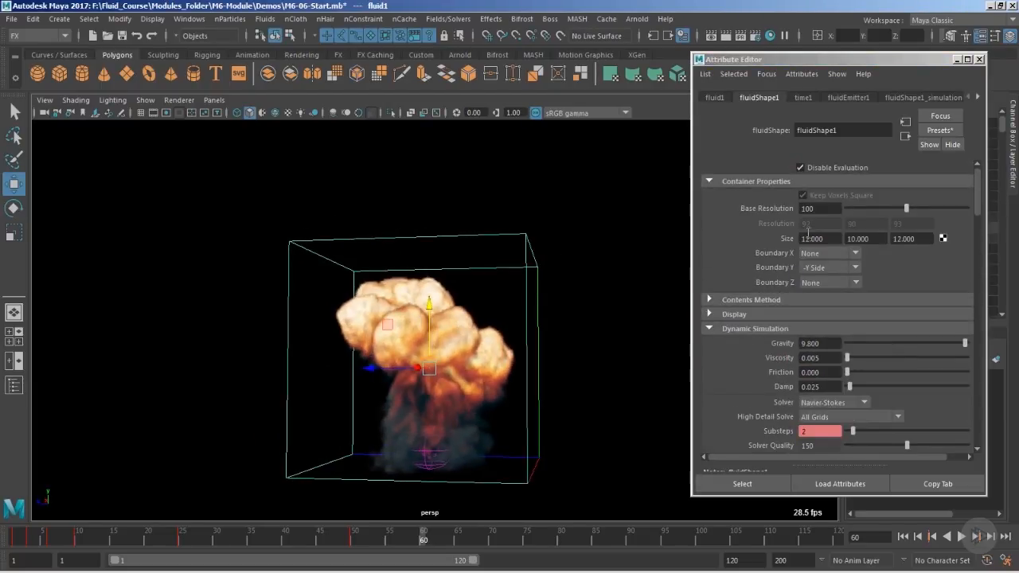
Step: Select the container's base resolution field and drag to adjust it
{"action": "left_click", "coordinate": [820, 208]}
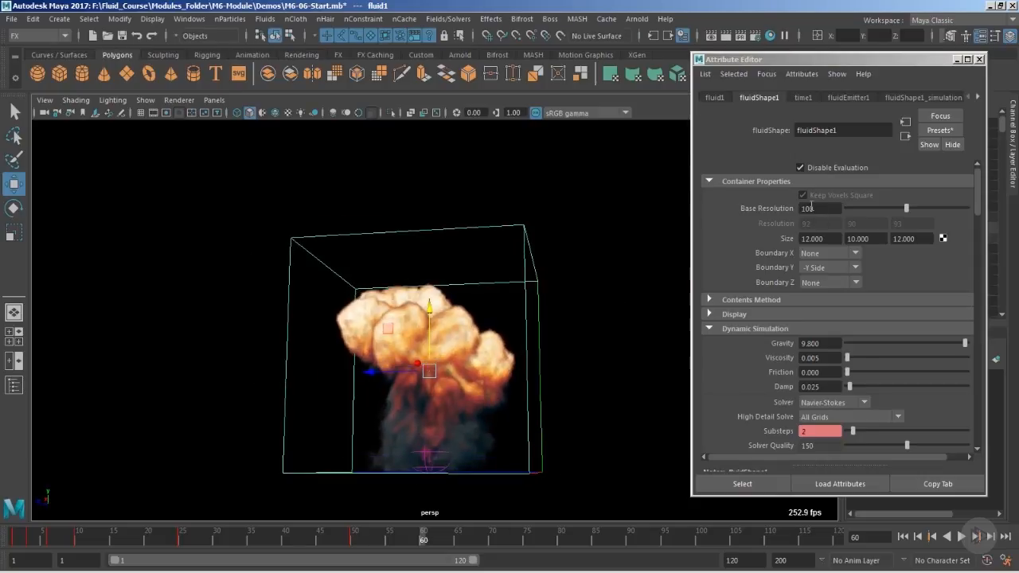
{"action": "left_click_drag", "start_coordinate": [416, 365], "coordinate": [516, 379]}
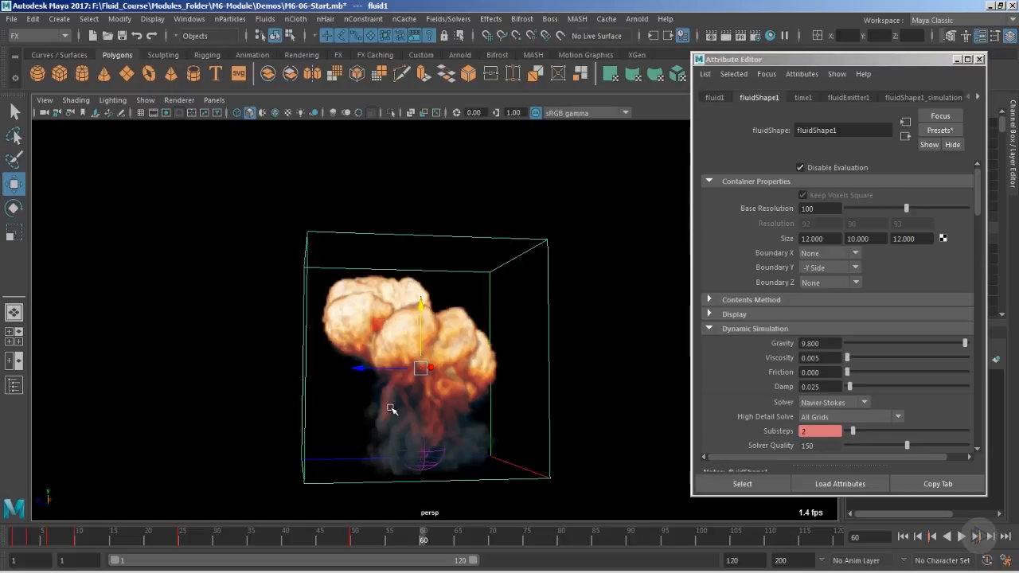
{"action": "mouse_move", "coordinate": [466, 292]}
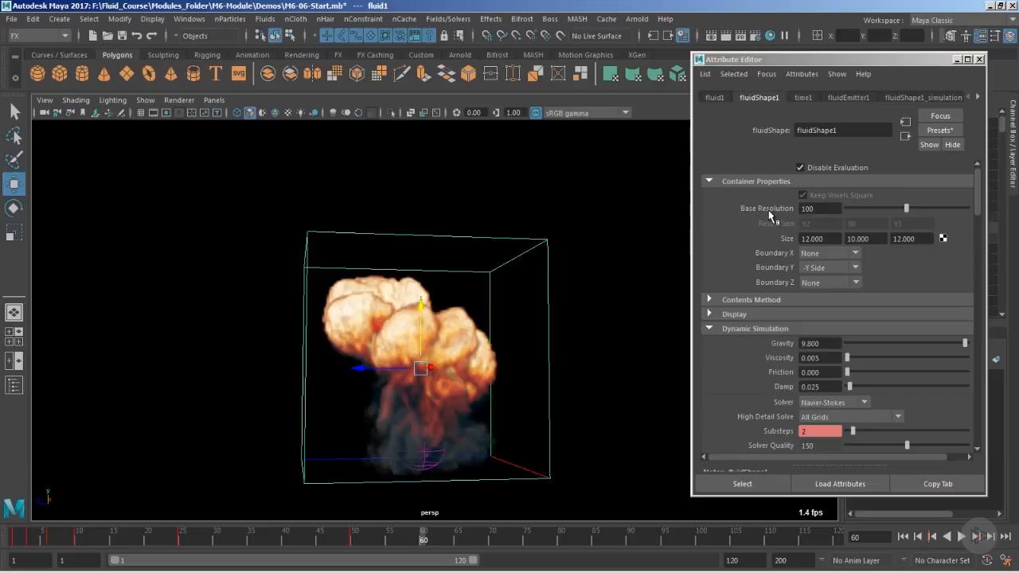
{"action": "mouse_move", "coordinate": [773, 217]}
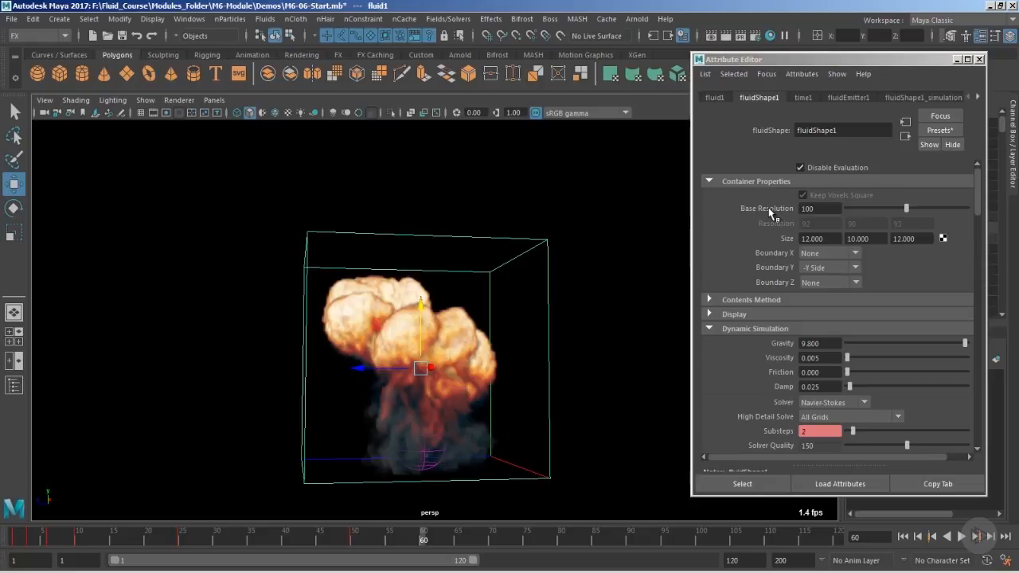
{"action": "mouse_move", "coordinate": [774, 209]}
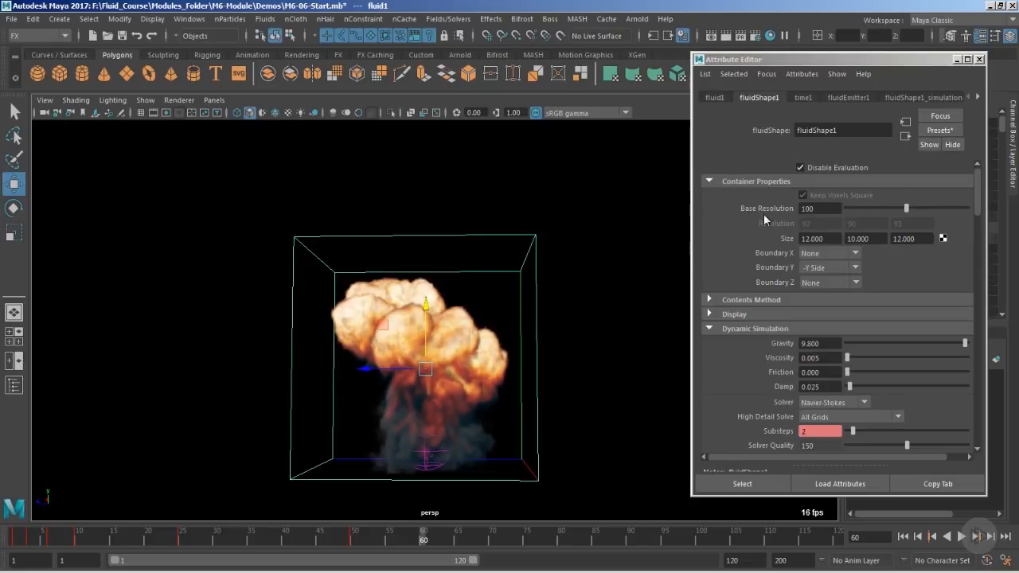
{"action": "mouse_move", "coordinate": [29, 526]}
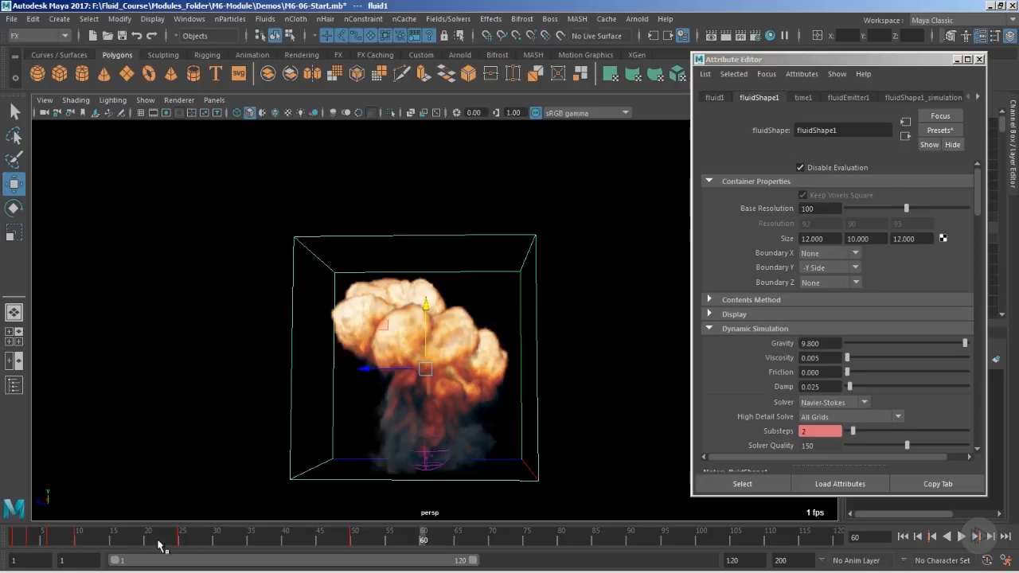
{"action": "mouse_move", "coordinate": [110, 545]}
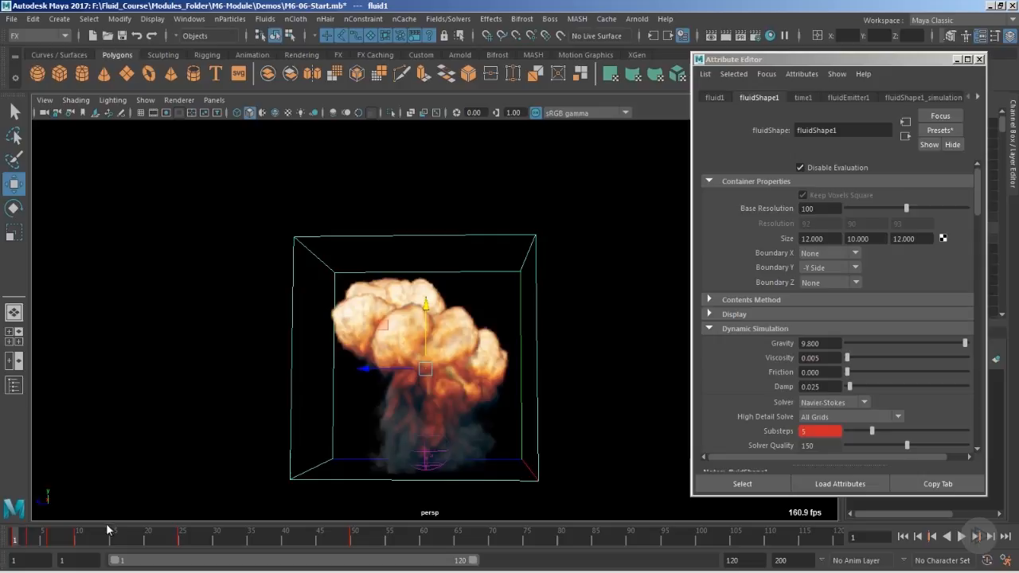
{"action": "mouse_move", "coordinate": [111, 544]}
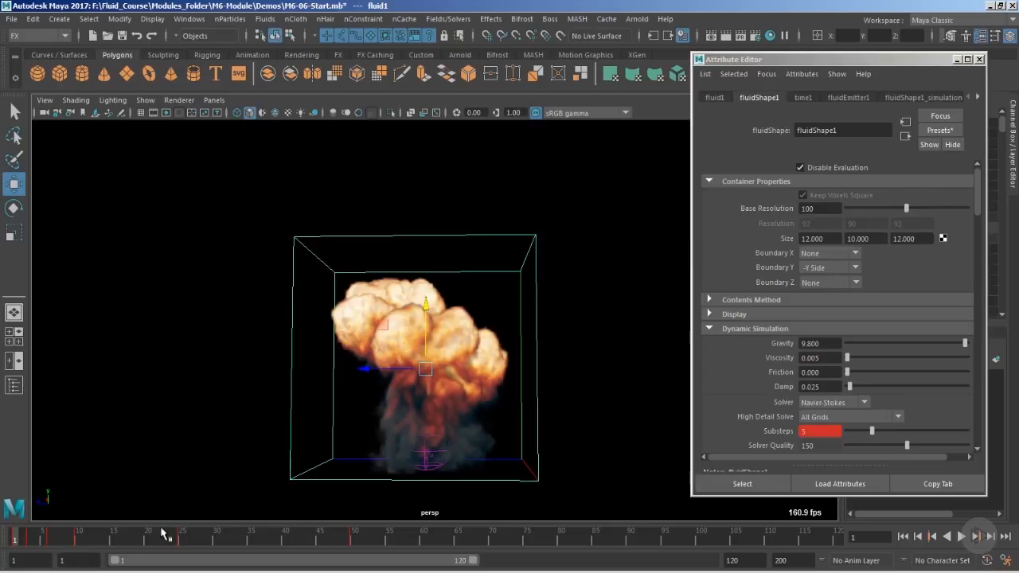
{"action": "mouse_move", "coordinate": [800, 232]}
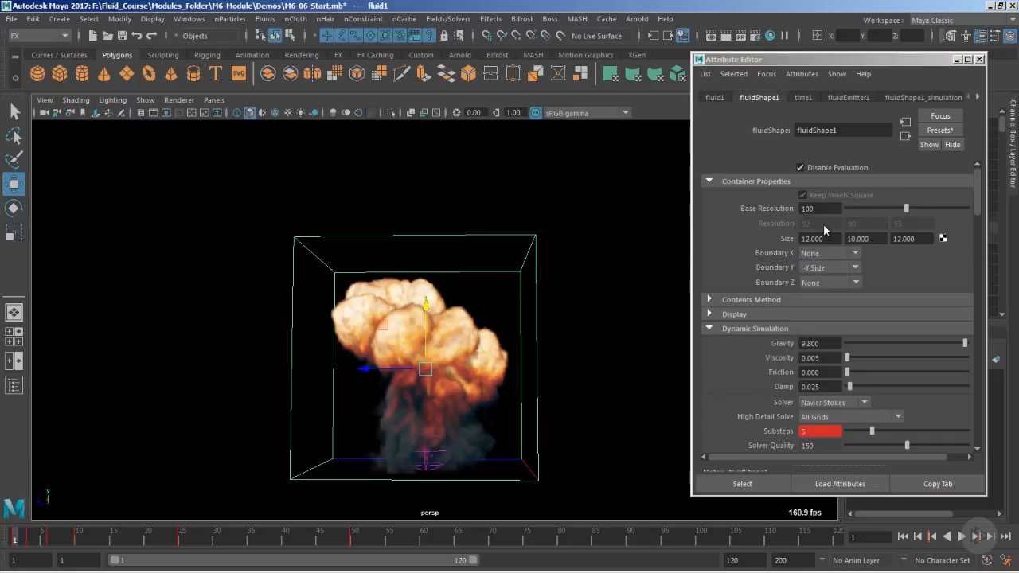
{"action": "mouse_move", "coordinate": [500, 266]}
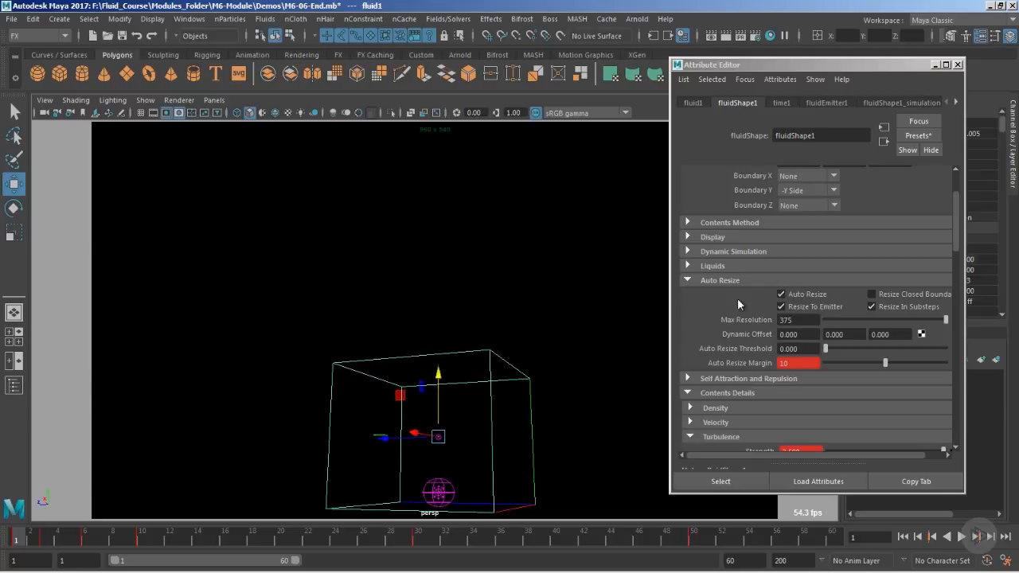
{"action": "mouse_move", "coordinate": [404, 462]}
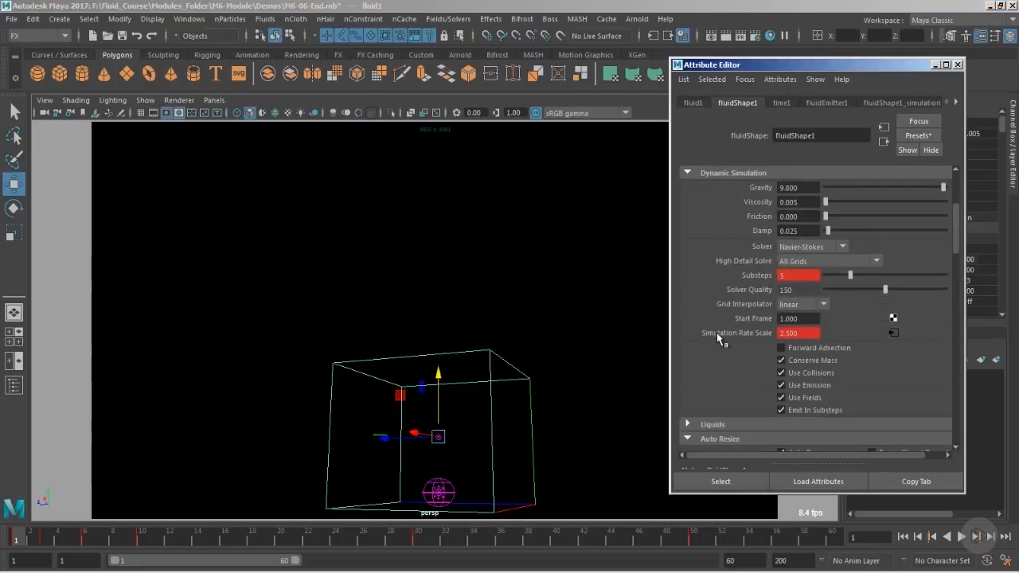
Step: Inspect the Simulation Rate Scale value of 2.5 and scroll down the attributes
{"action": "left_click", "coordinate": [797, 333]}
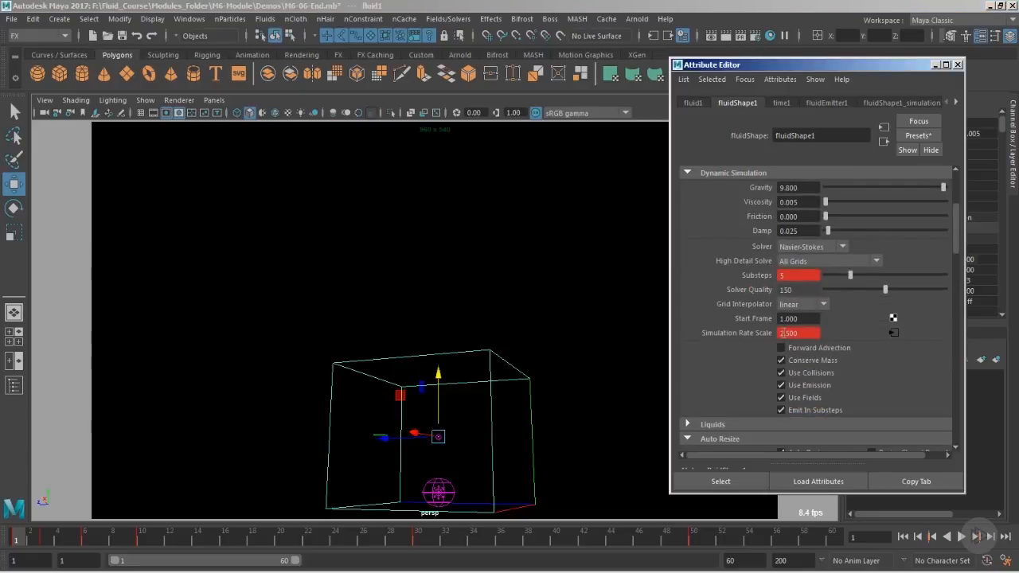
{"action": "scroll", "scroll_direction": "down", "scroll_amount": 3}
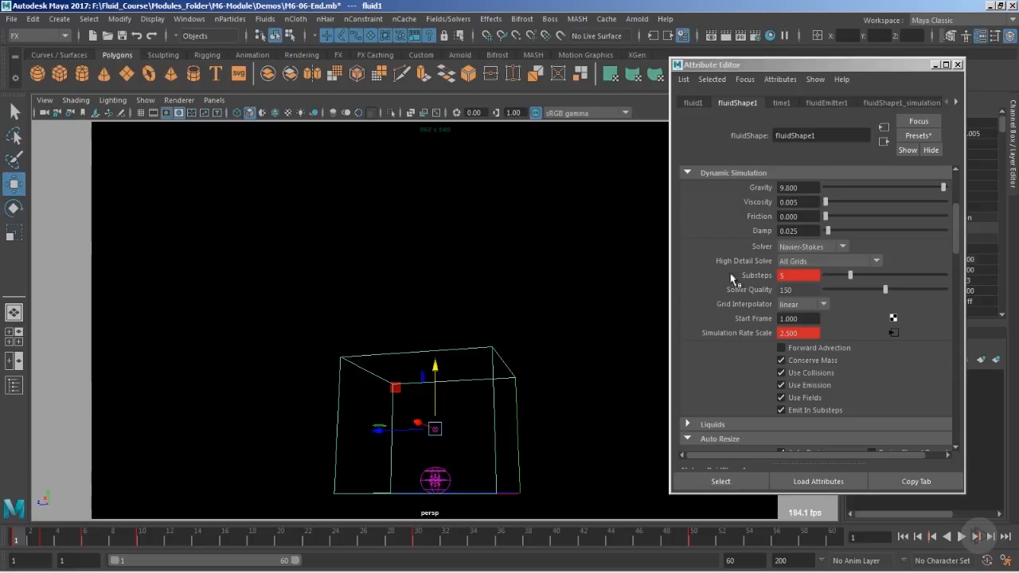
{"action": "mouse_move", "coordinate": [747, 289]}
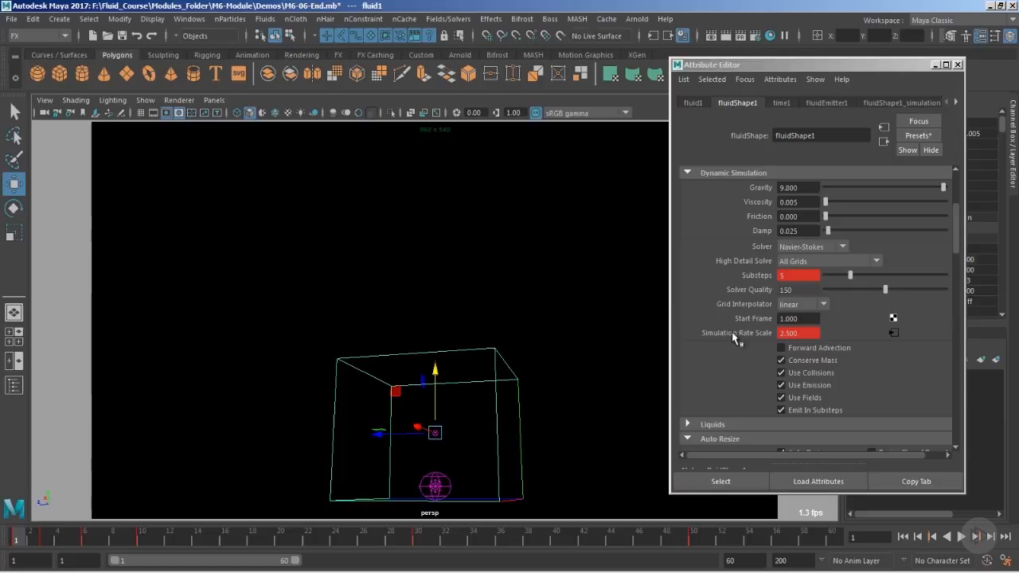
{"action": "mouse_move", "coordinate": [450, 480]}
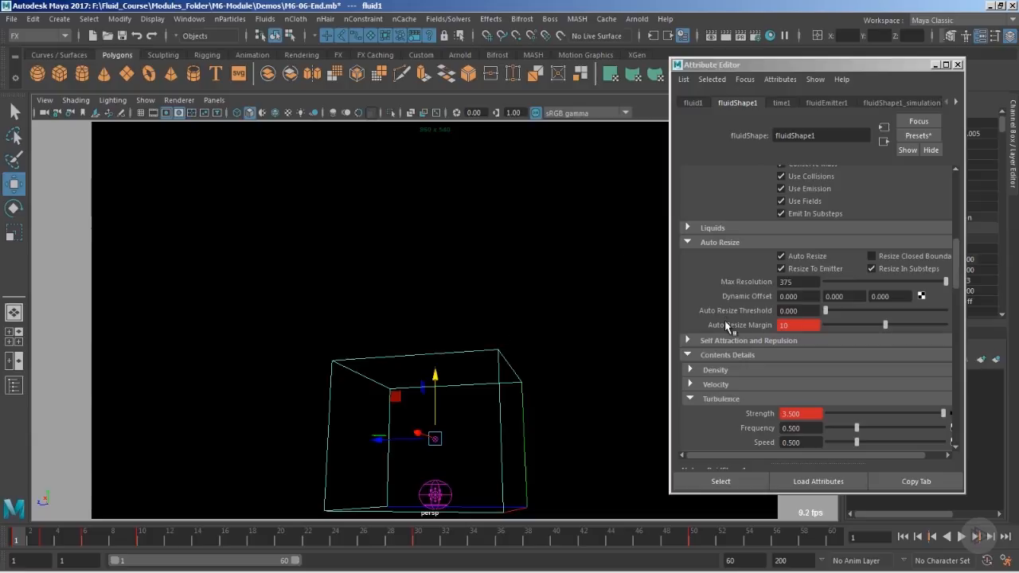
{"action": "mouse_move", "coordinate": [718, 243]}
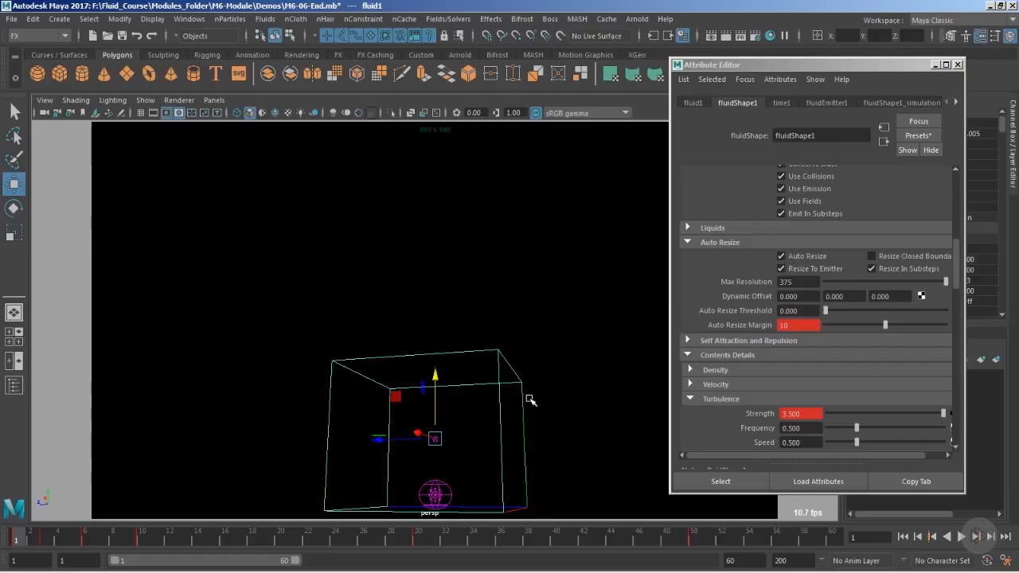
{"action": "mouse_move", "coordinate": [478, 428]}
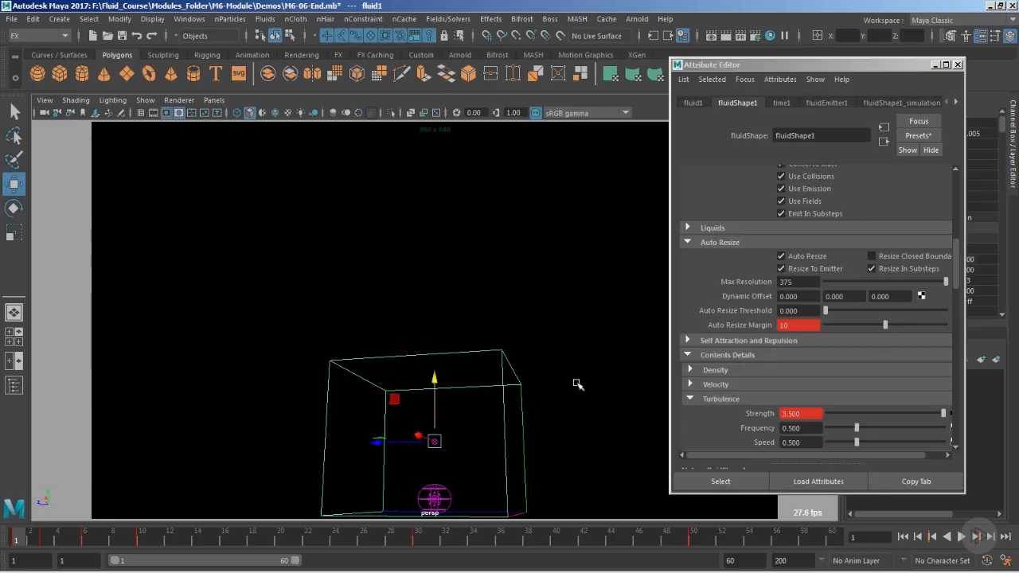
{"action": "mouse_move", "coordinate": [705, 293]}
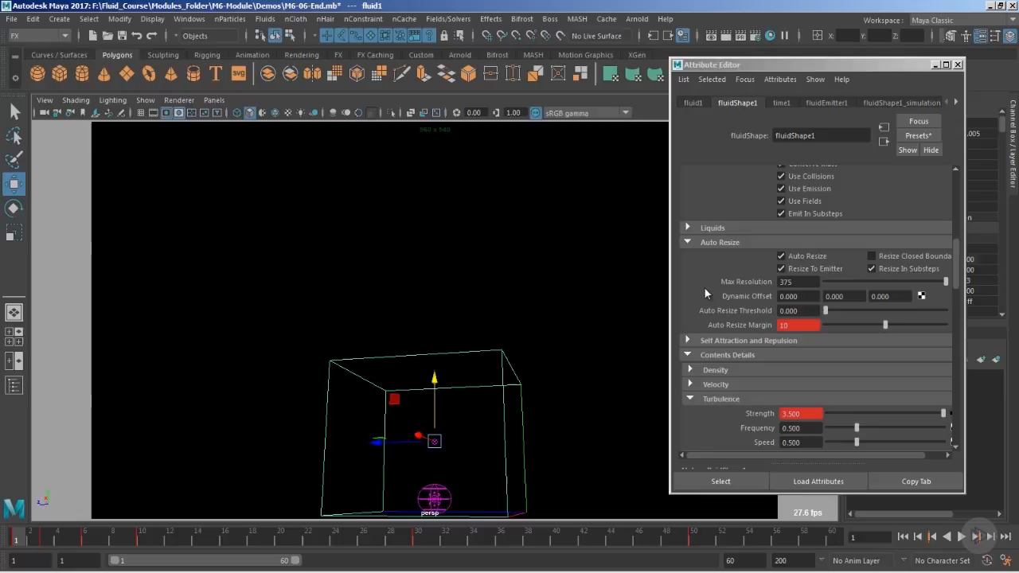
{"action": "mouse_move", "coordinate": [755, 253]}
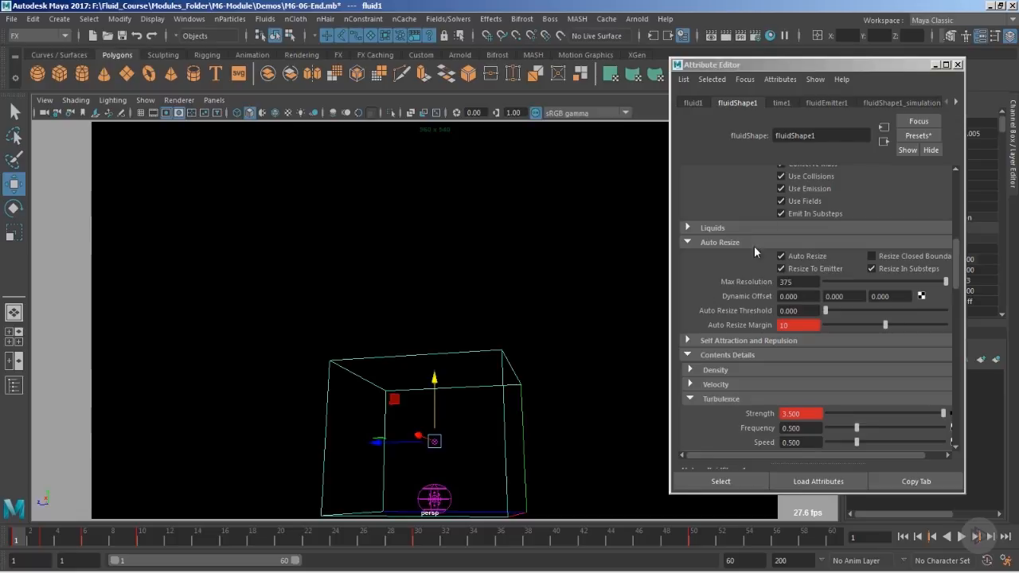
{"action": "mouse_move", "coordinate": [775, 333]}
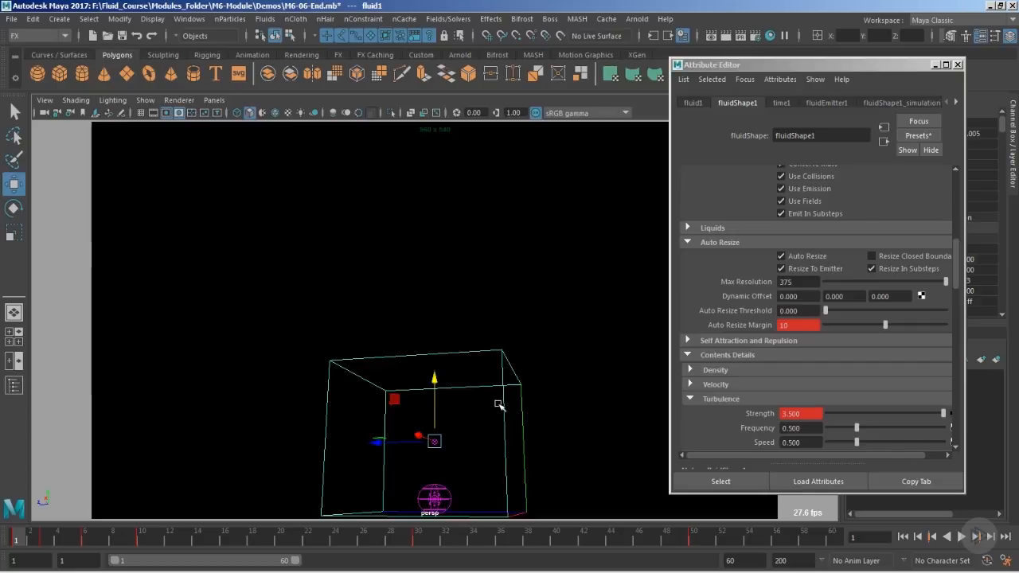
{"action": "mouse_move", "coordinate": [441, 483]}
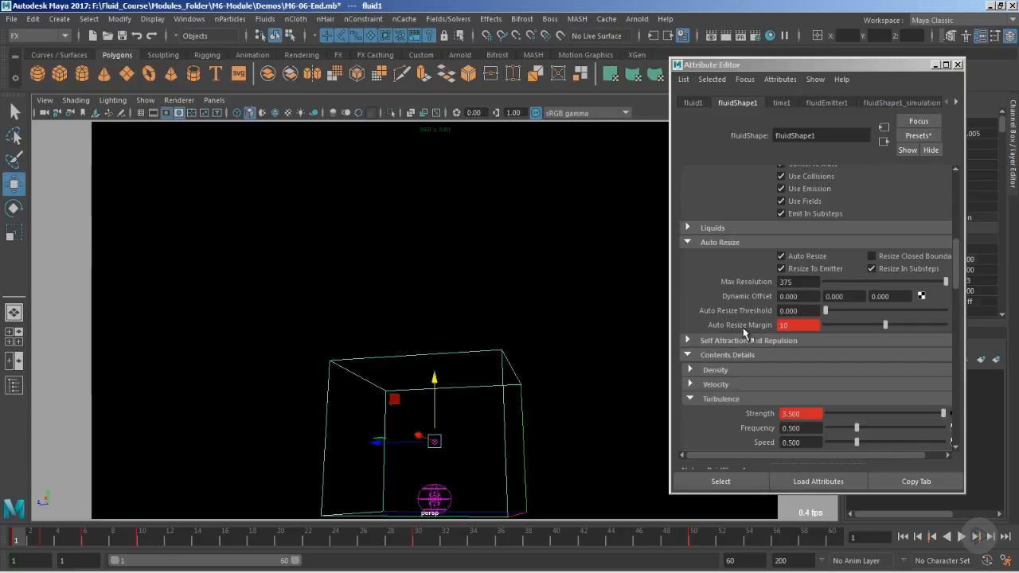
{"action": "mouse_move", "coordinate": [575, 479]}
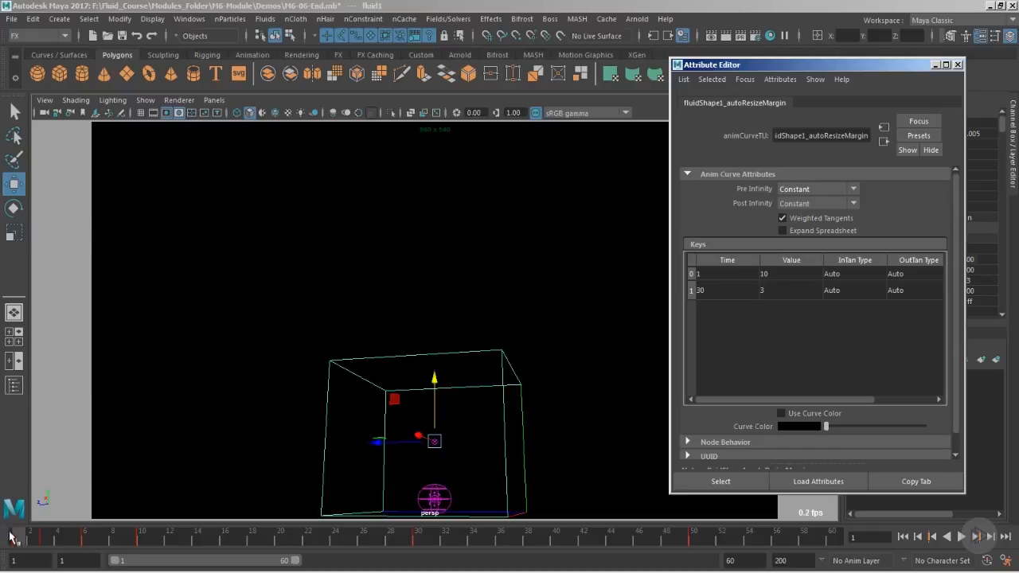
{"action": "mouse_move", "coordinate": [206, 544]}
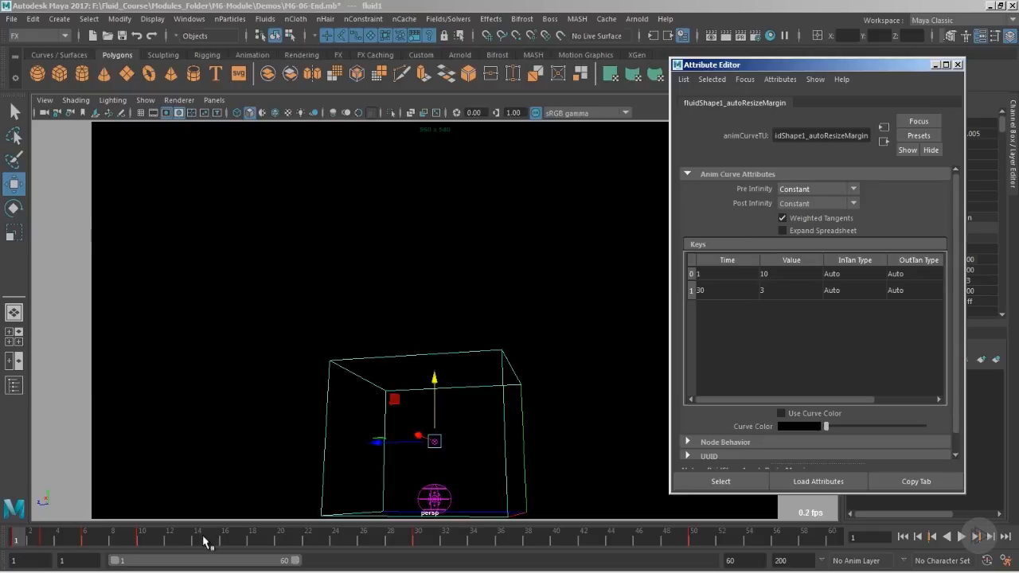
{"action": "mouse_move", "coordinate": [524, 477]}
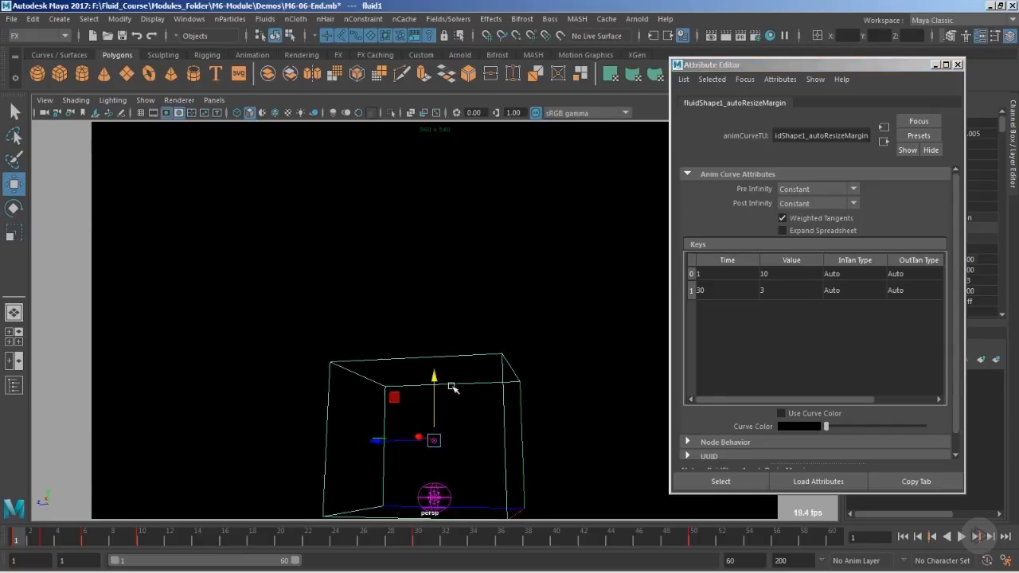
{"action": "mouse_move", "coordinate": [535, 373]}
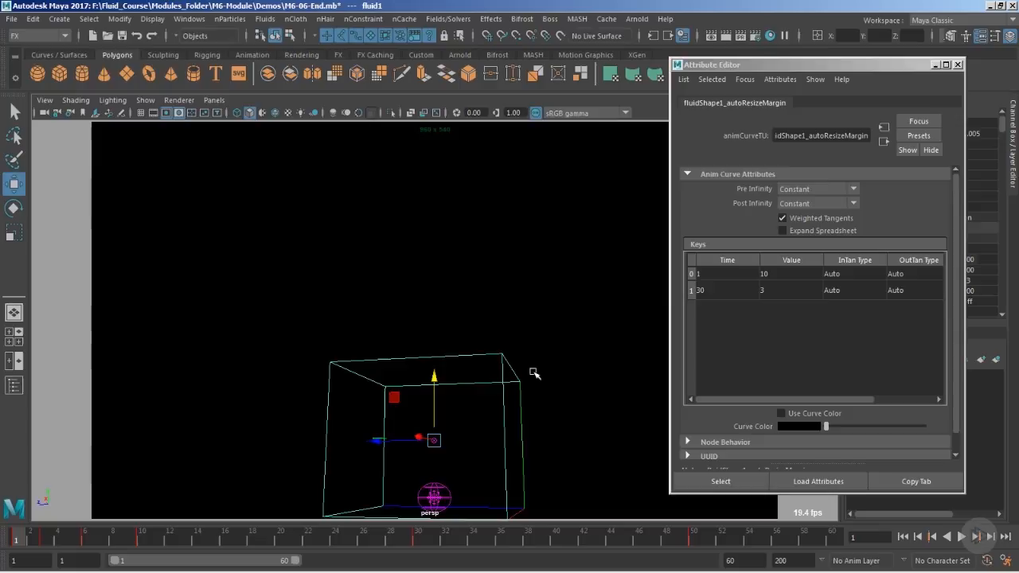
{"action": "mouse_move", "coordinate": [229, 561]}
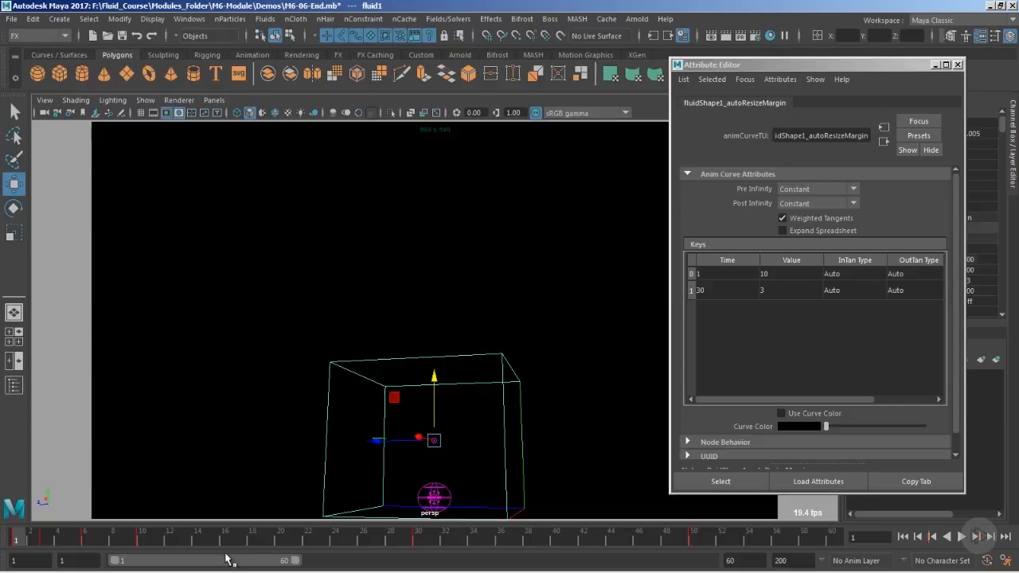
{"action": "mouse_move", "coordinate": [406, 466]}
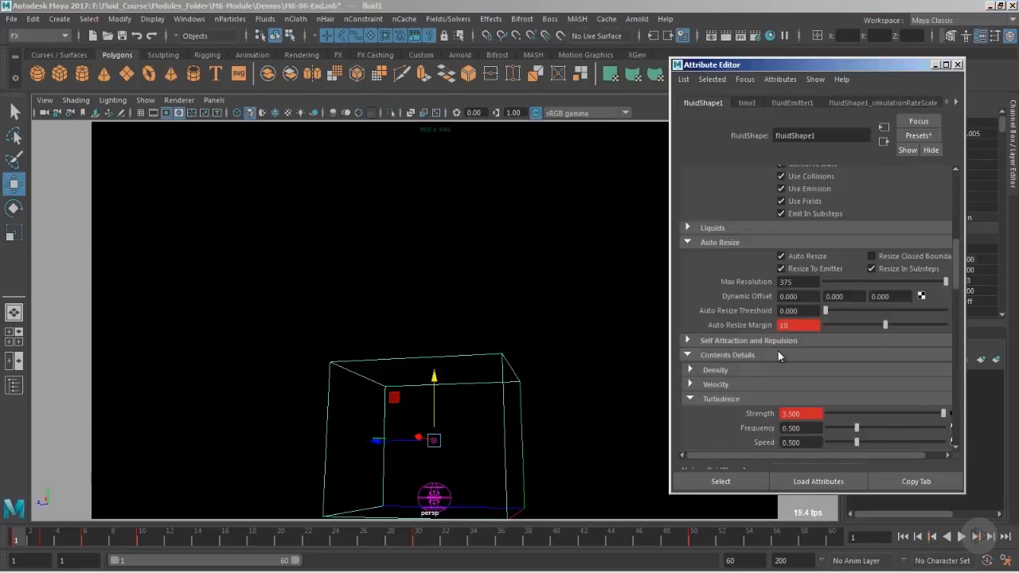
Step: Inspect the keyed Auto Resize Margin field and scroll down the attributes
{"action": "left_click", "coordinate": [882, 102]}
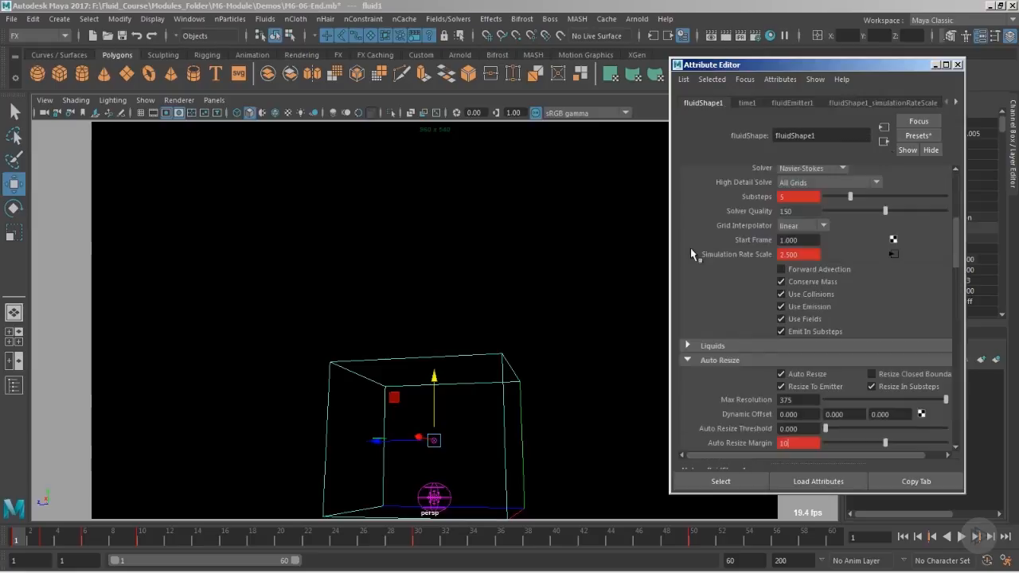
{"action": "scroll", "scroll_direction": "down", "scroll_amount": 3}
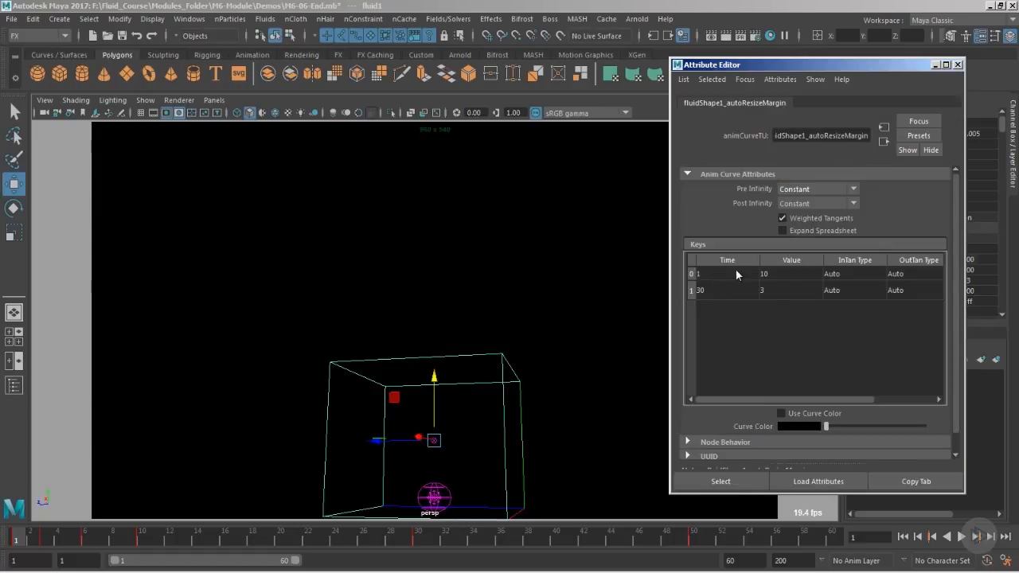
{"action": "mouse_move", "coordinate": [788, 308]}
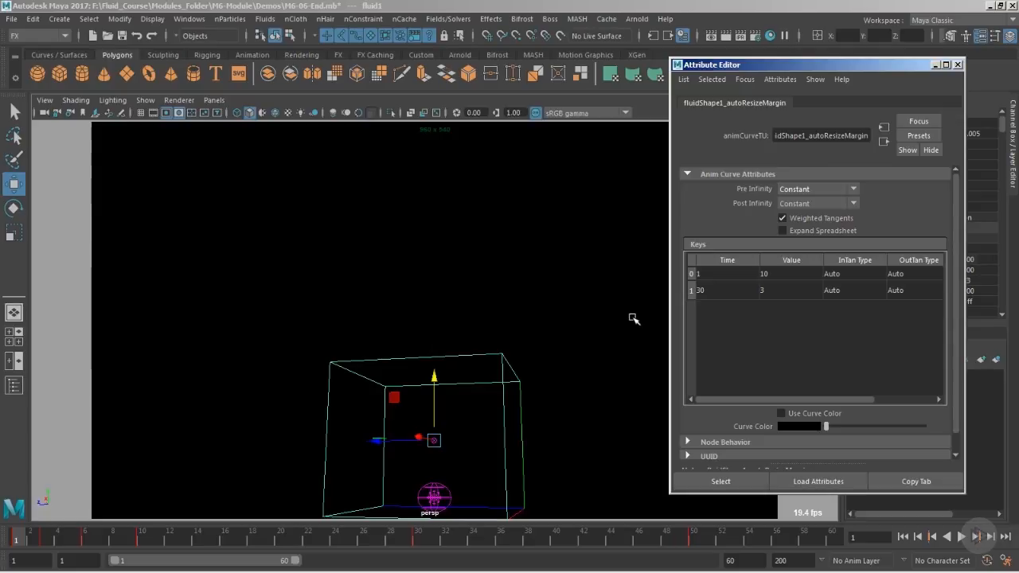
{"action": "mouse_move", "coordinate": [636, 313]}
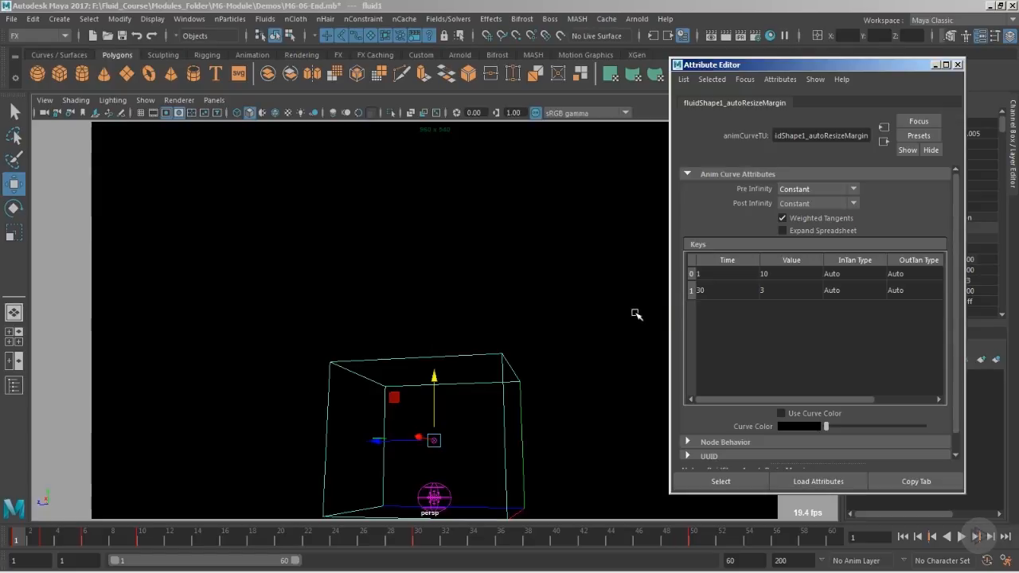
{"action": "mouse_move", "coordinate": [886, 151]}
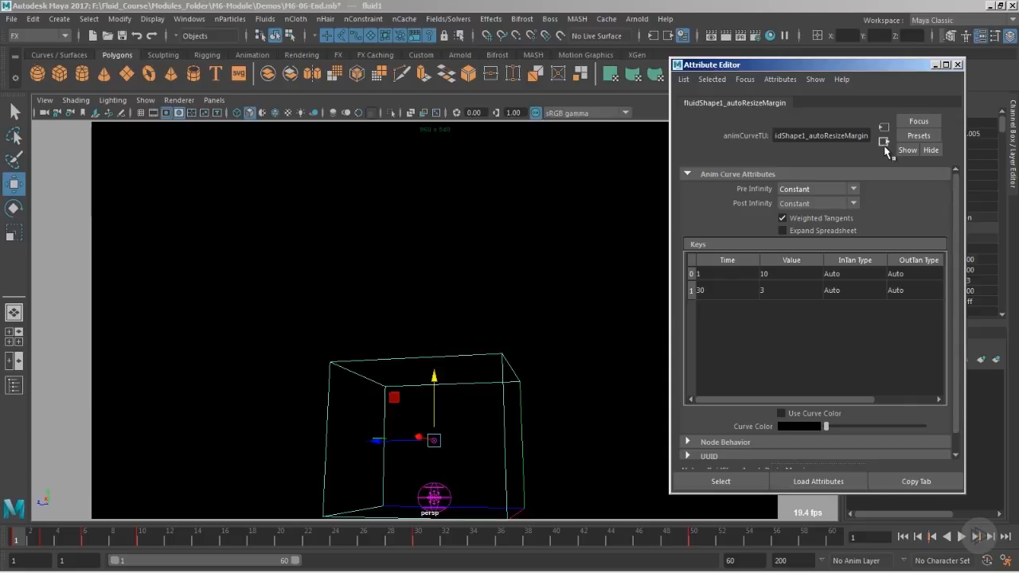